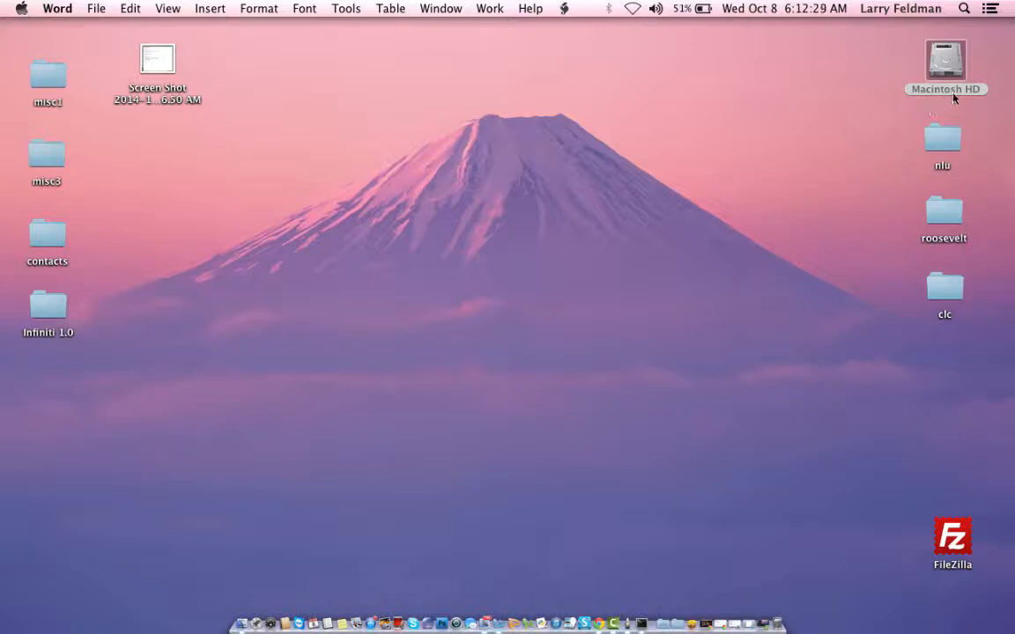
- Launch IDLE from Macintosh HD > Applications > Python 3.4 in Finder
{"action": "double_click", "coordinate": [945, 57]}
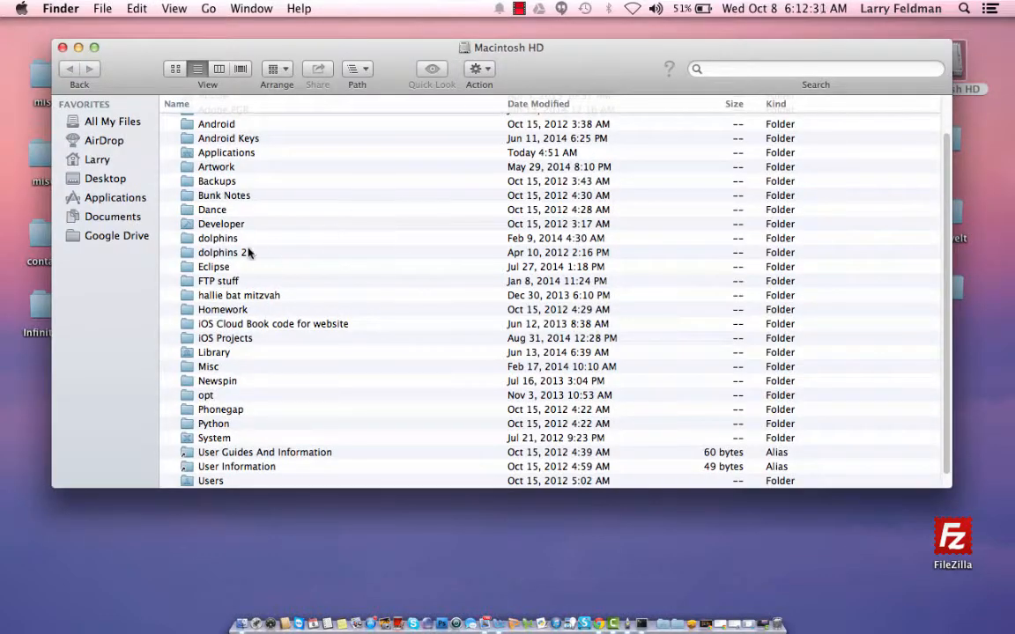
{"action": "left_click", "coordinate": [116, 197]}
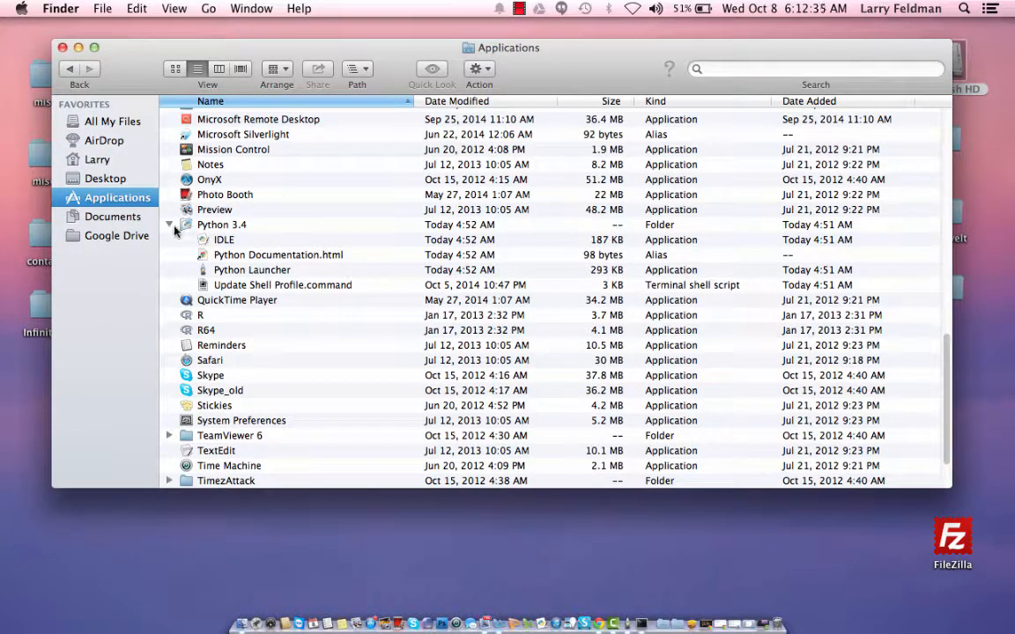
{"action": "mouse_move", "coordinate": [170, 229]}
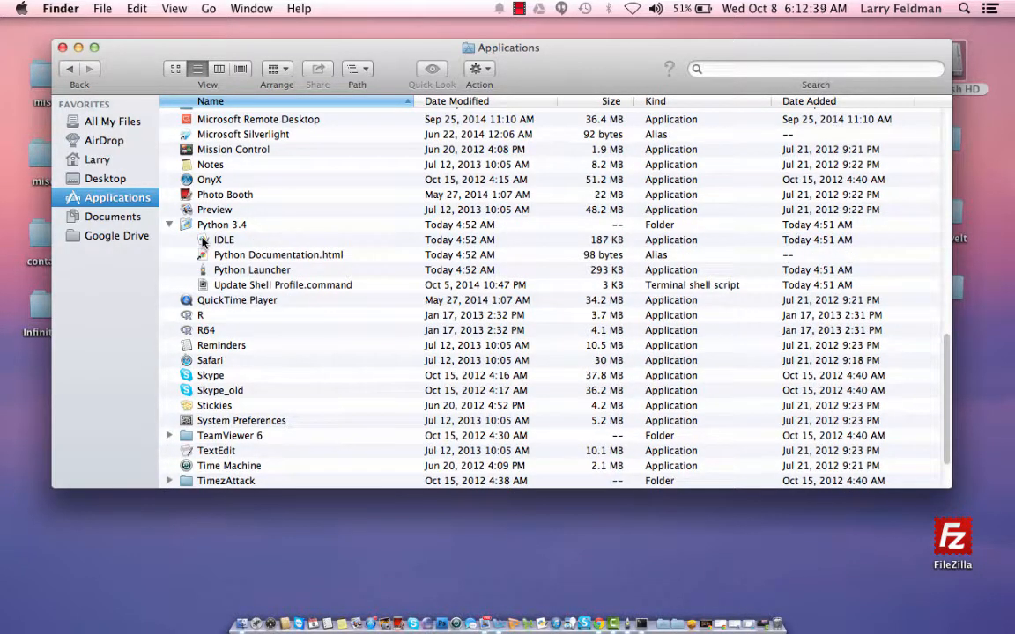
{"action": "double_click", "coordinate": [223, 240]}
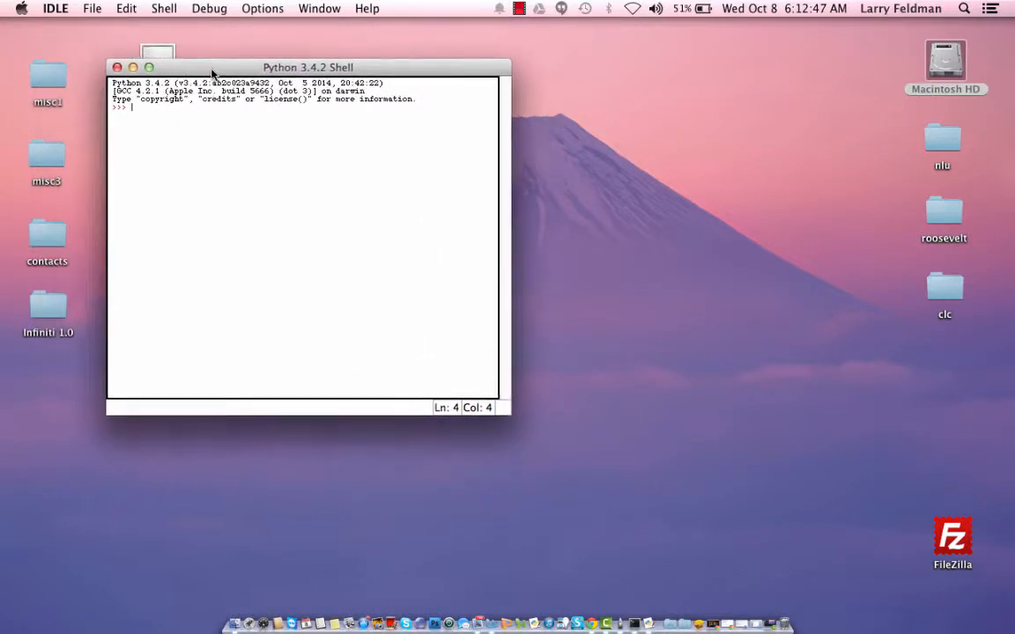
- Create a new Untitled script window and place it right of the Python Shell
{"action": "left_click", "coordinate": [90, 8]}
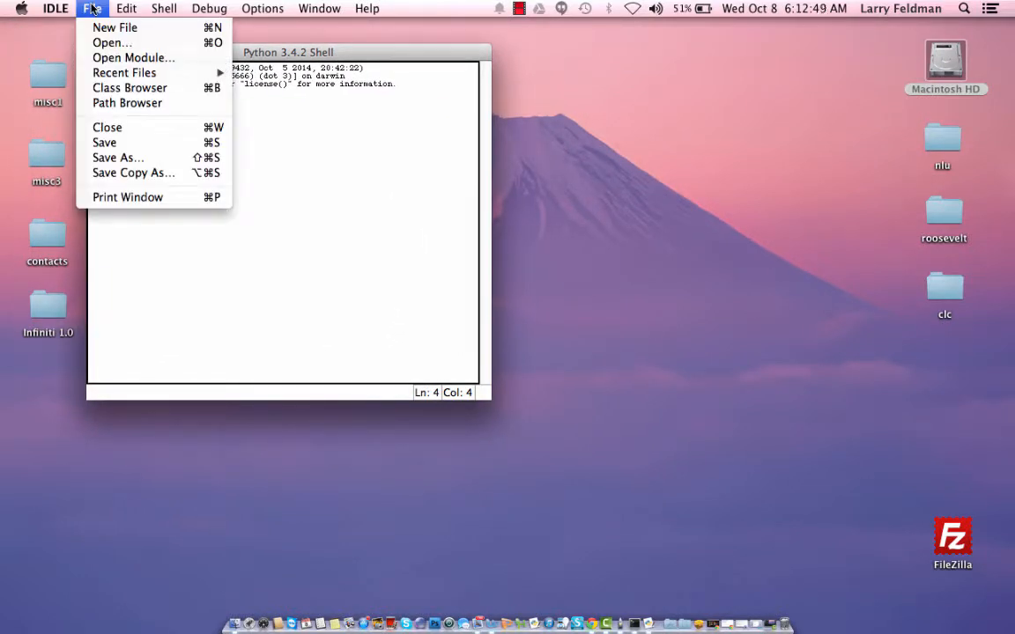
{"action": "left_click", "coordinate": [116, 28]}
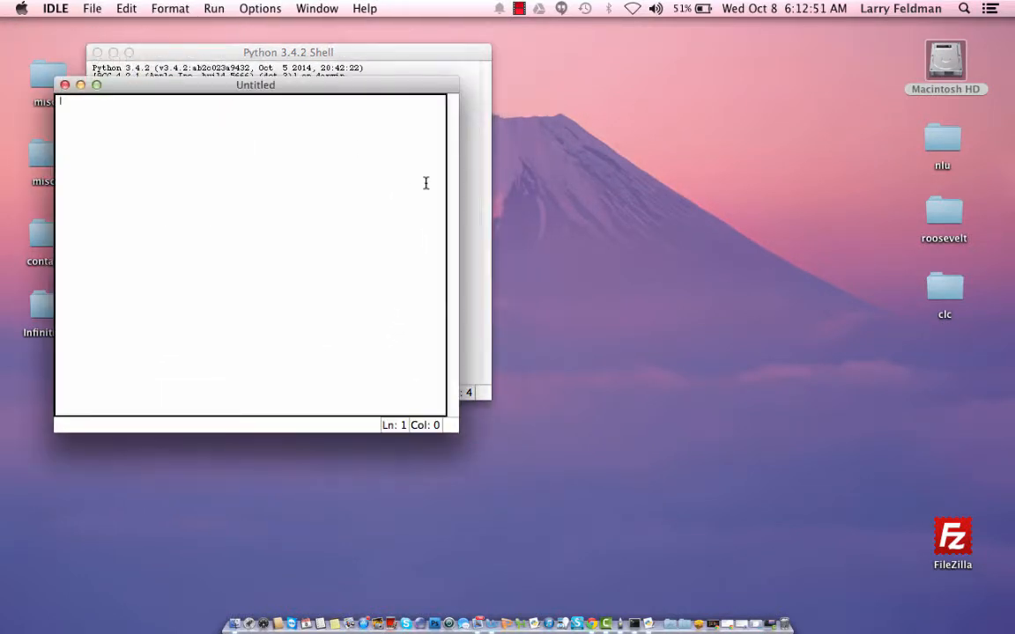
{"action": "left_click_drag", "start_coordinate": [255, 84], "coordinate": [460, 103]}
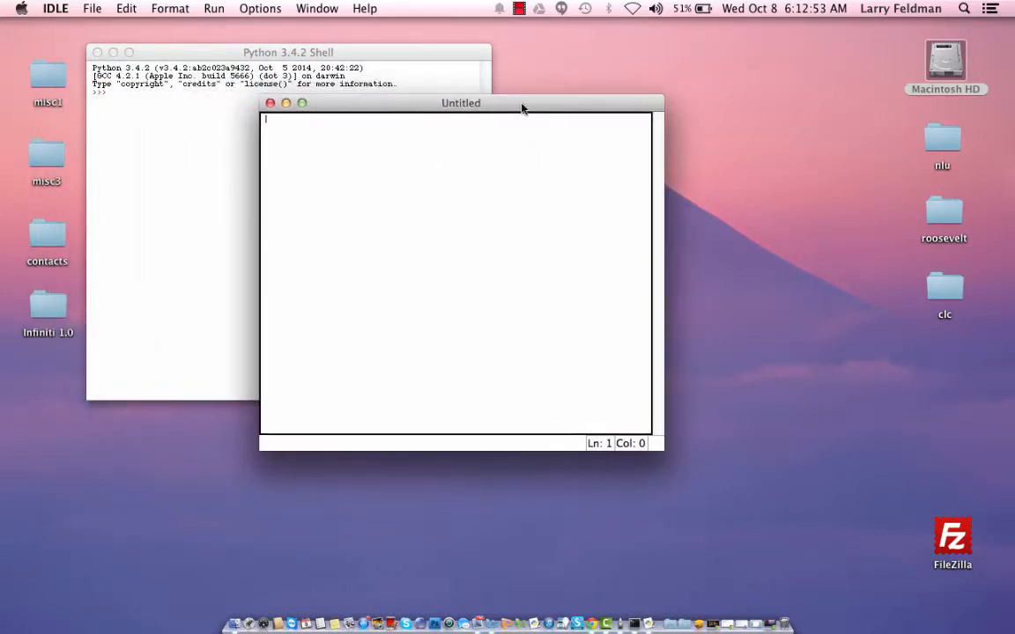
{"action": "left_click_drag", "start_coordinate": [460, 103], "coordinate": [580, 90]}
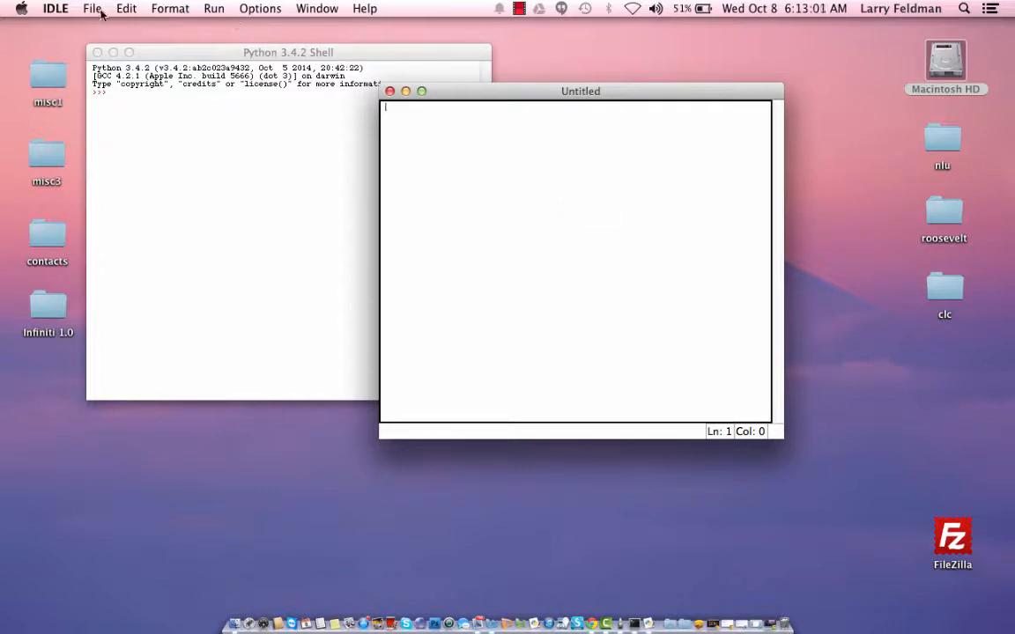
- Save the blank script as quadratic.py on the Desktop and move the editor left
{"action": "left_click", "coordinate": [86, 10]}
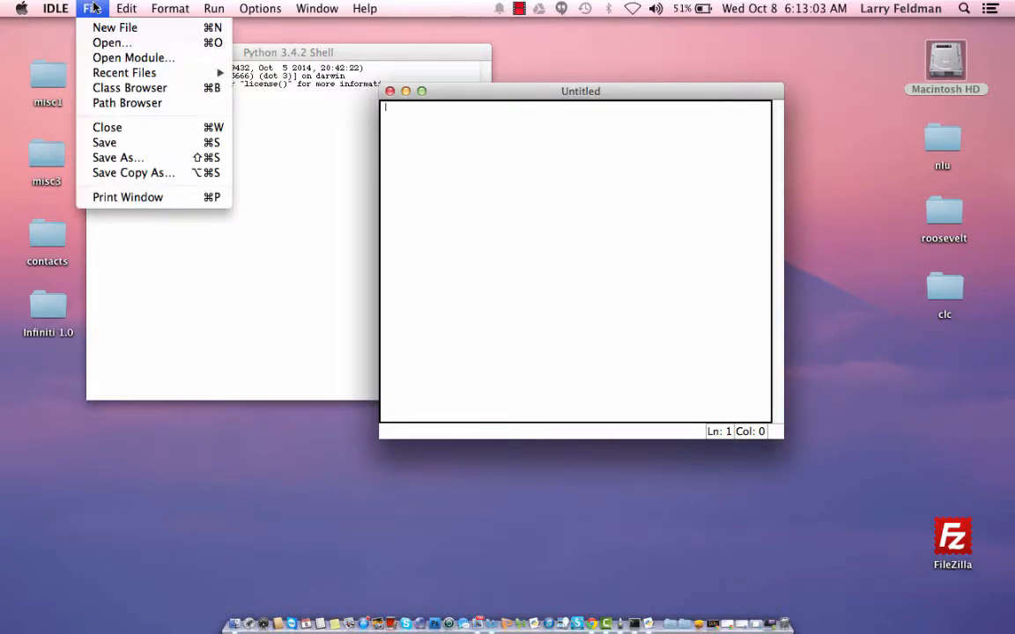
{"action": "mouse_move", "coordinate": [117, 157]}
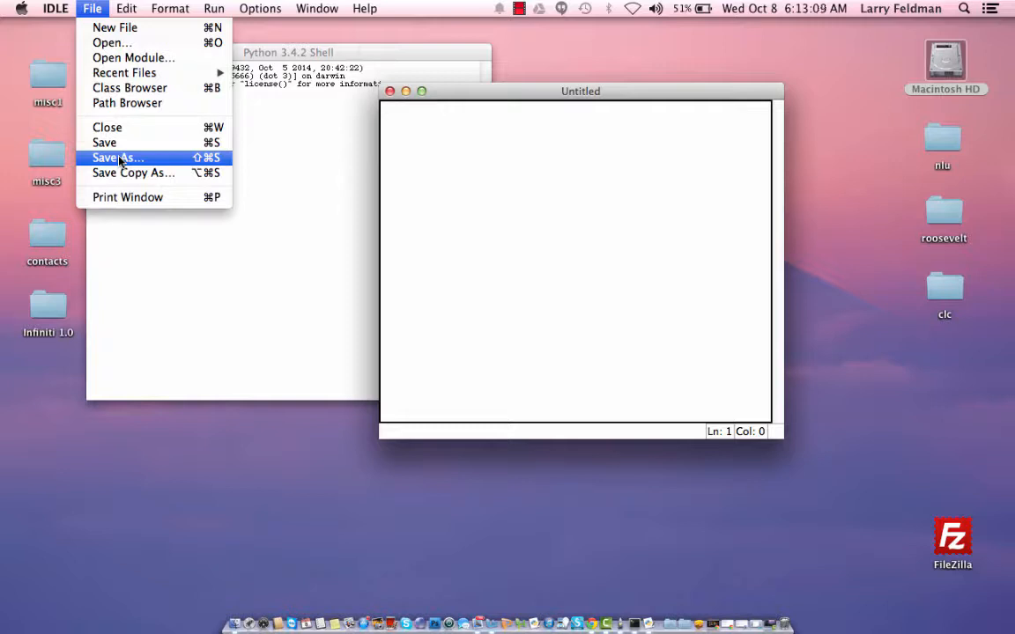
{"action": "left_click", "coordinate": [117, 157]}
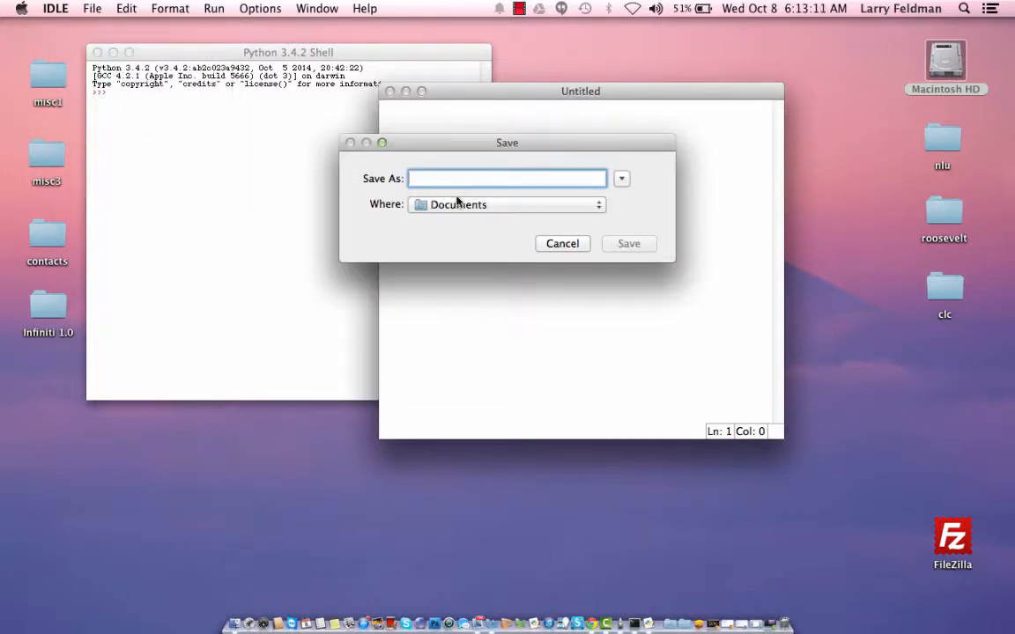
{"action": "type", "text": "quad"}
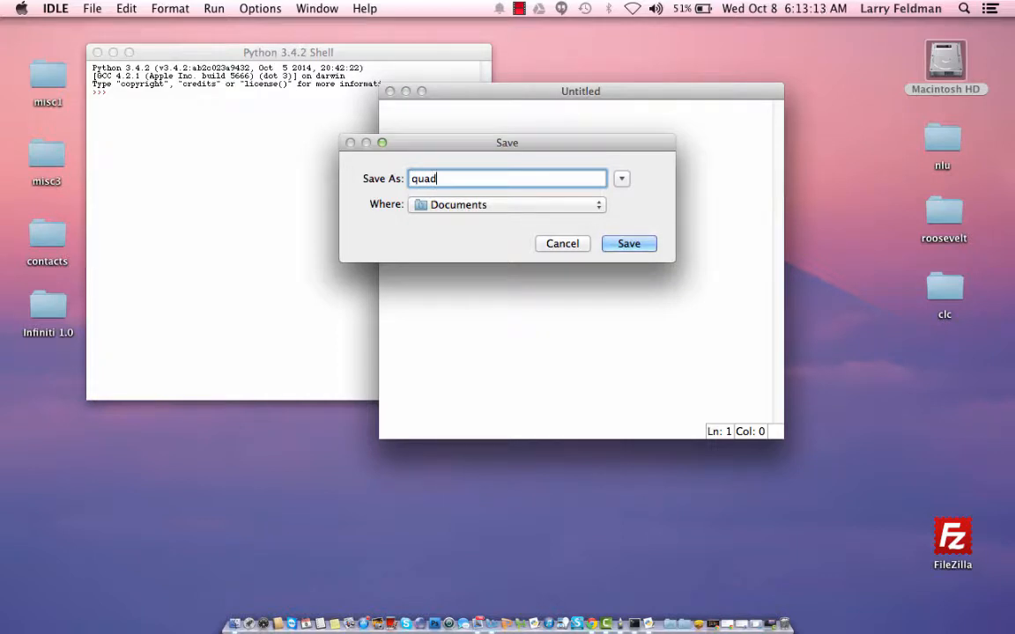
{"action": "type", "text": "ratic"}
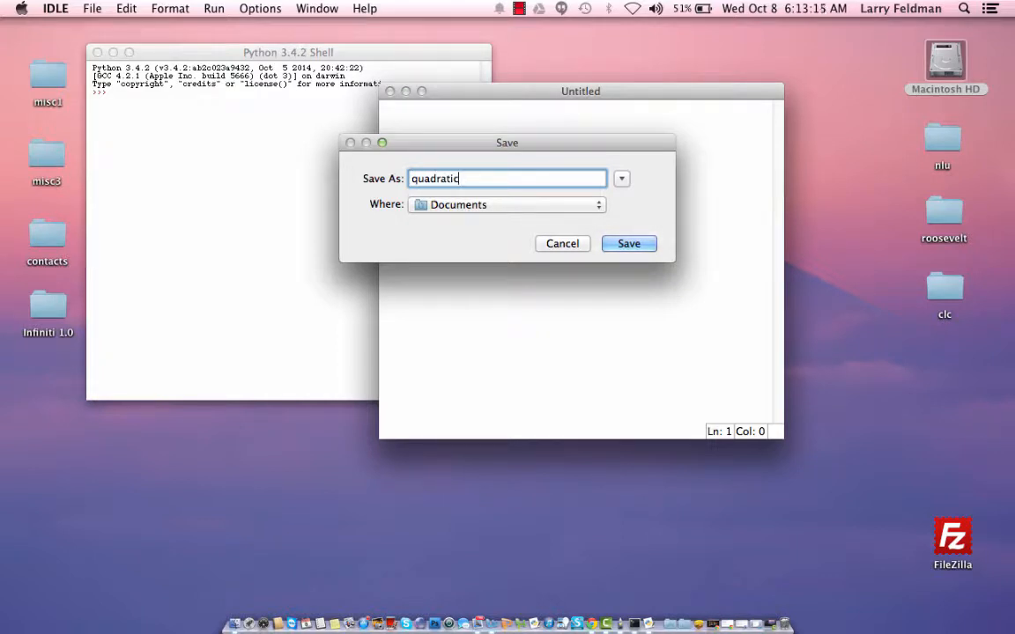
{"action": "left_click", "coordinate": [596, 205]}
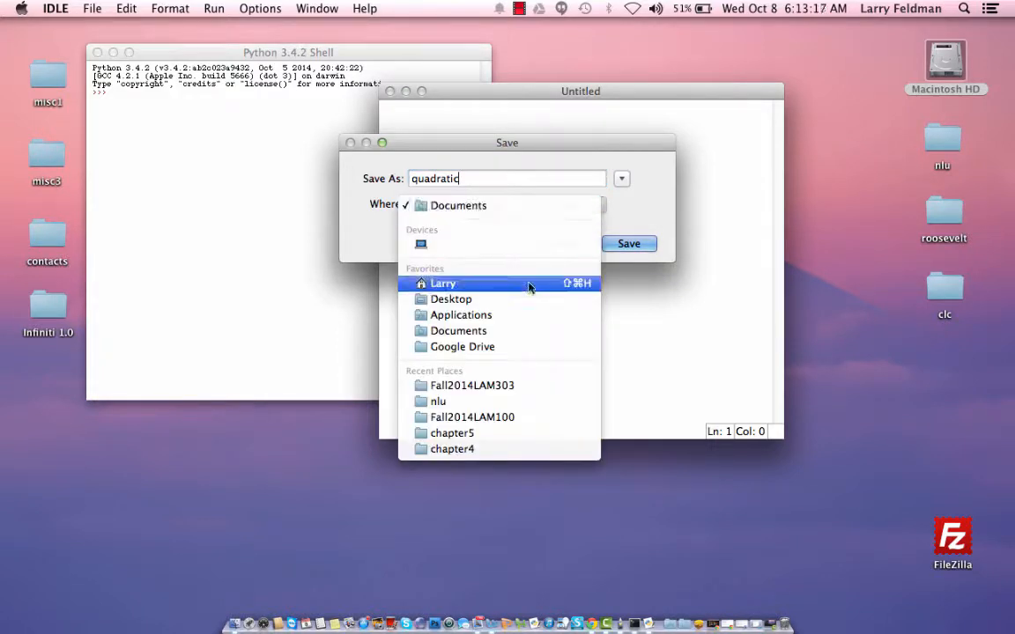
{"action": "left_click", "coordinate": [450, 299]}
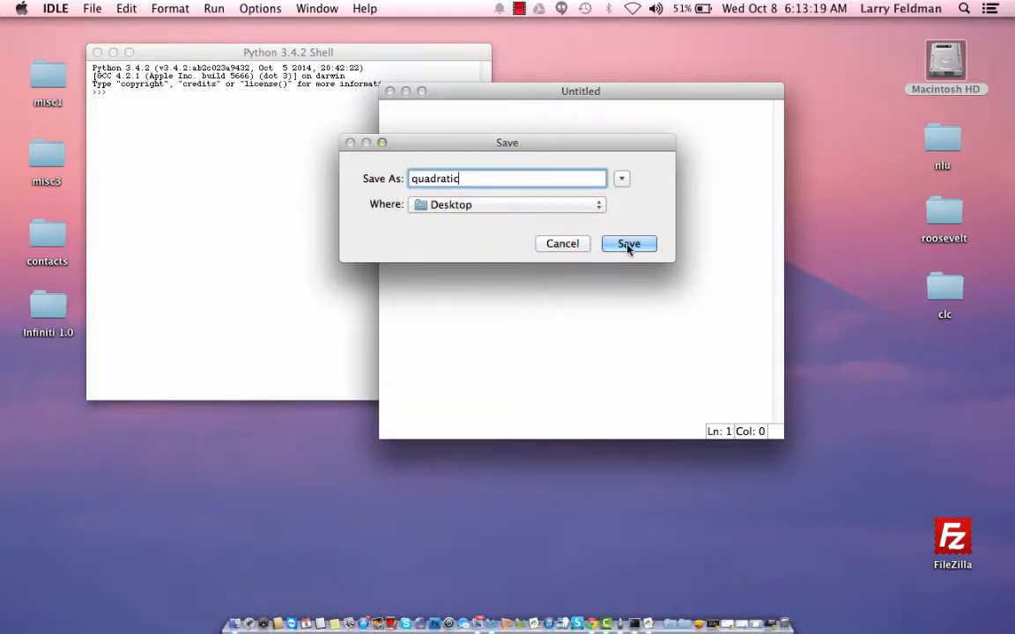
{"action": "left_click", "coordinate": [628, 244]}
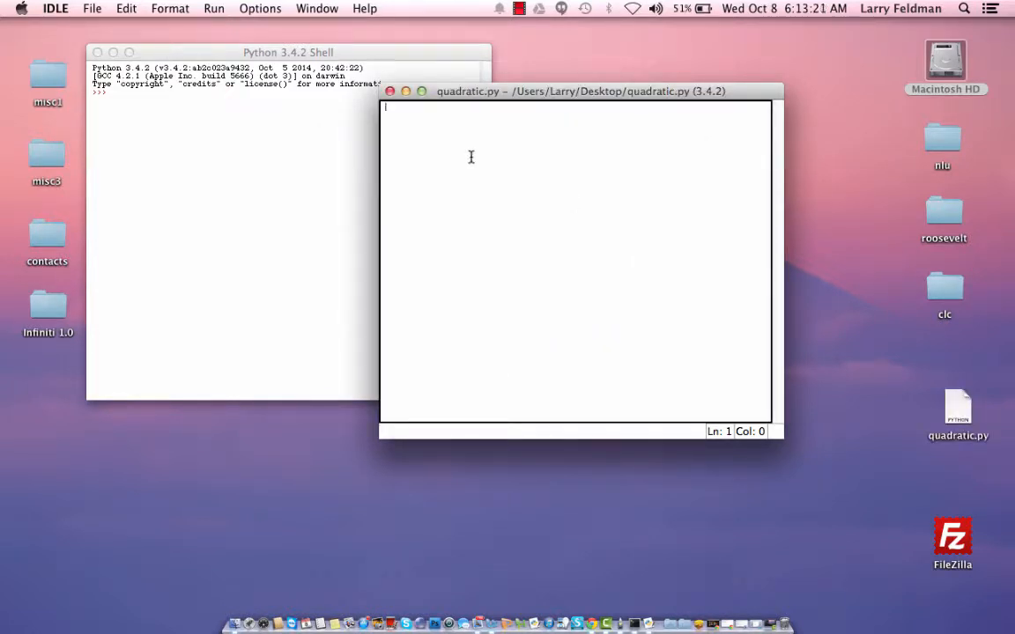
{"action": "left_click_drag", "start_coordinate": [579, 91], "coordinate": [352, 103]}
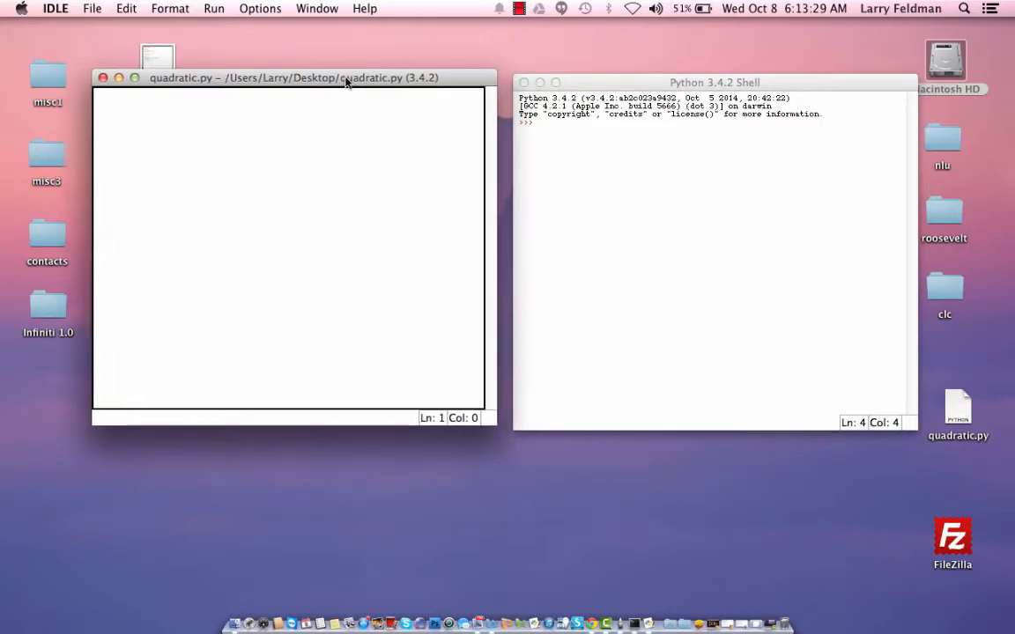
- Bring the Python Shell forward, then refocus the quadratic.py editor
{"action": "left_click", "coordinate": [722, 81]}
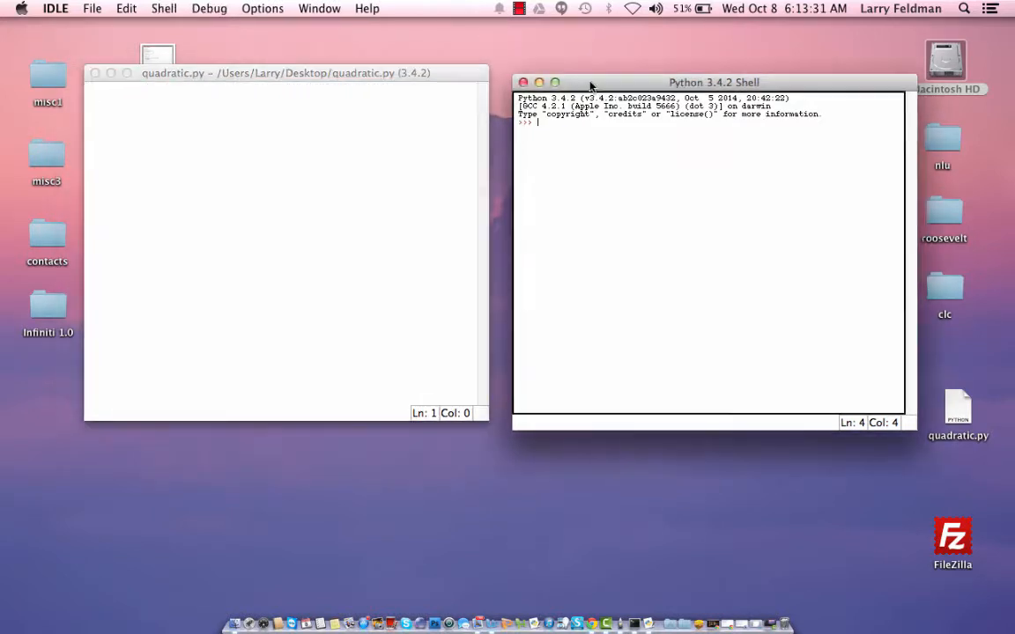
{"action": "left_click", "coordinate": [309, 73]}
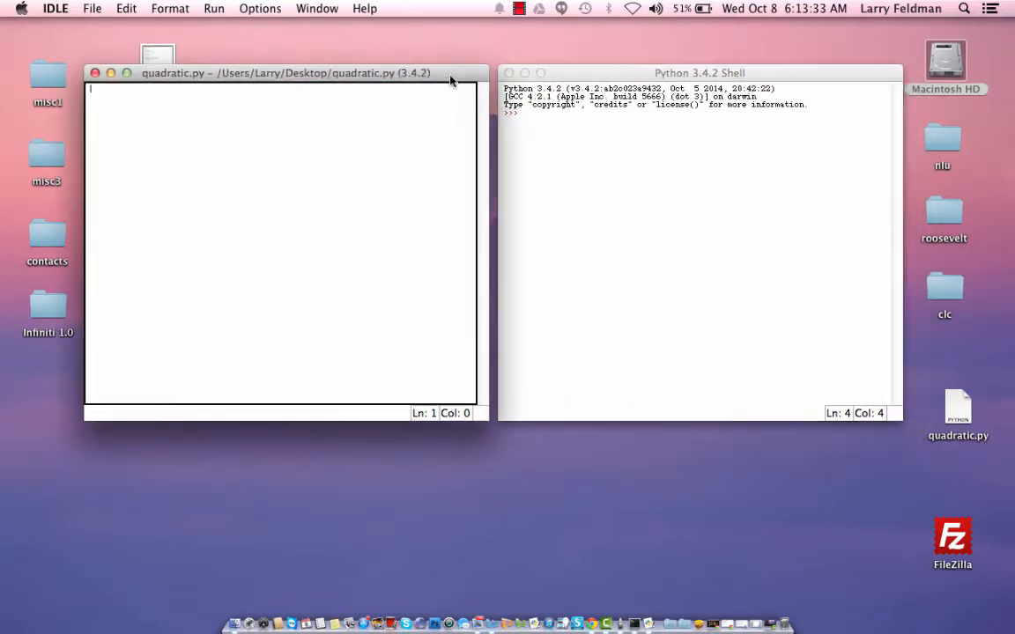
{"action": "mouse_move", "coordinate": [171, 165]}
{"action": "type", "text": "#"}
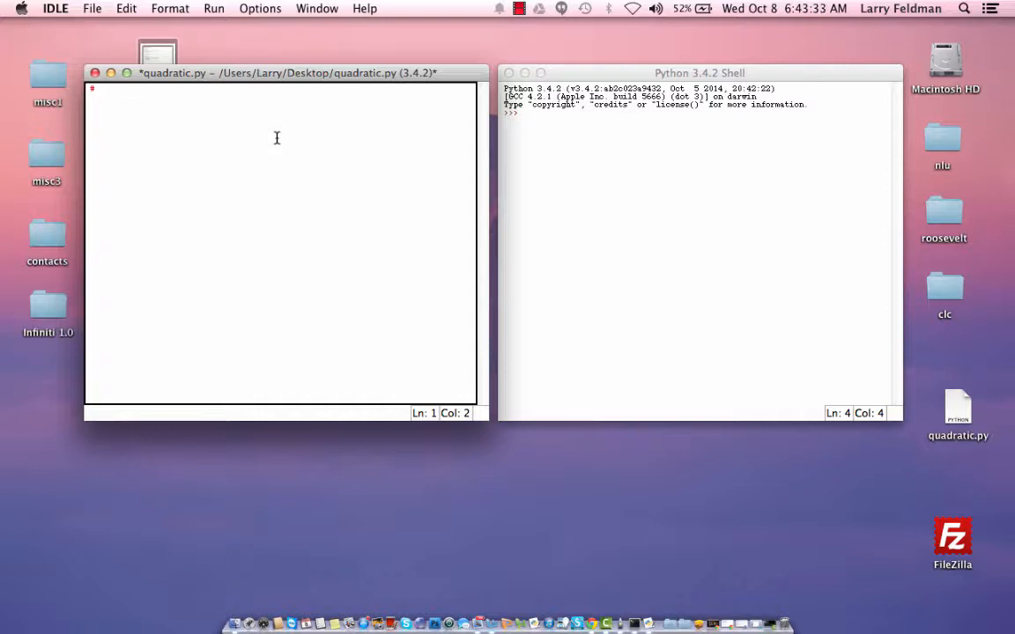
- Write comments for Quadratic Formula, the author and 10/8/2014, then begin import sys
{"action": "type", "text": "Quadratic Formu"}
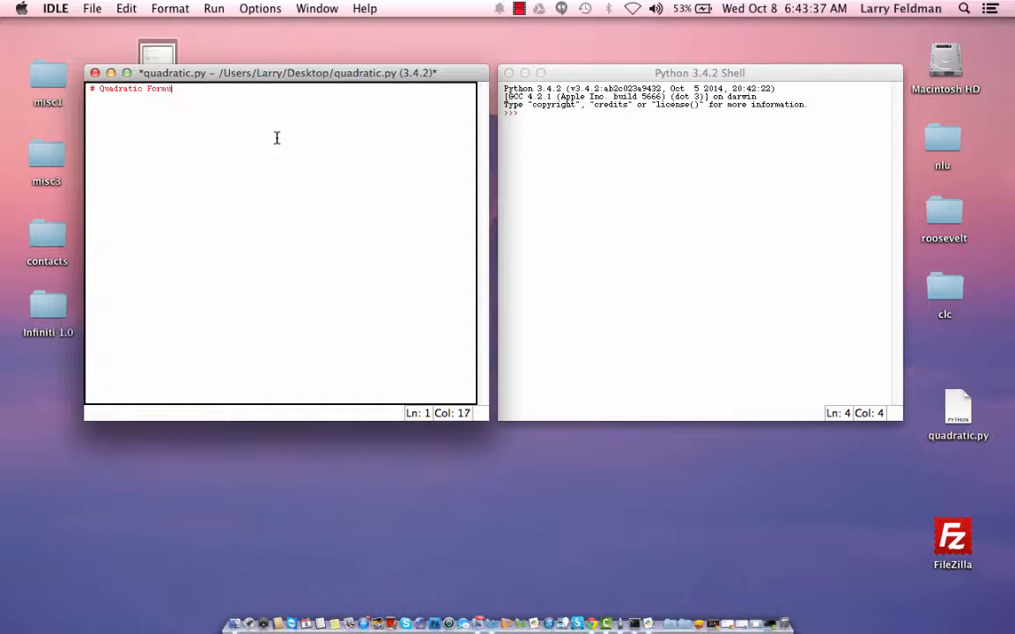
{"action": "key", "text": "enter"}
{"action": "type", "text": "# 10/8/"}
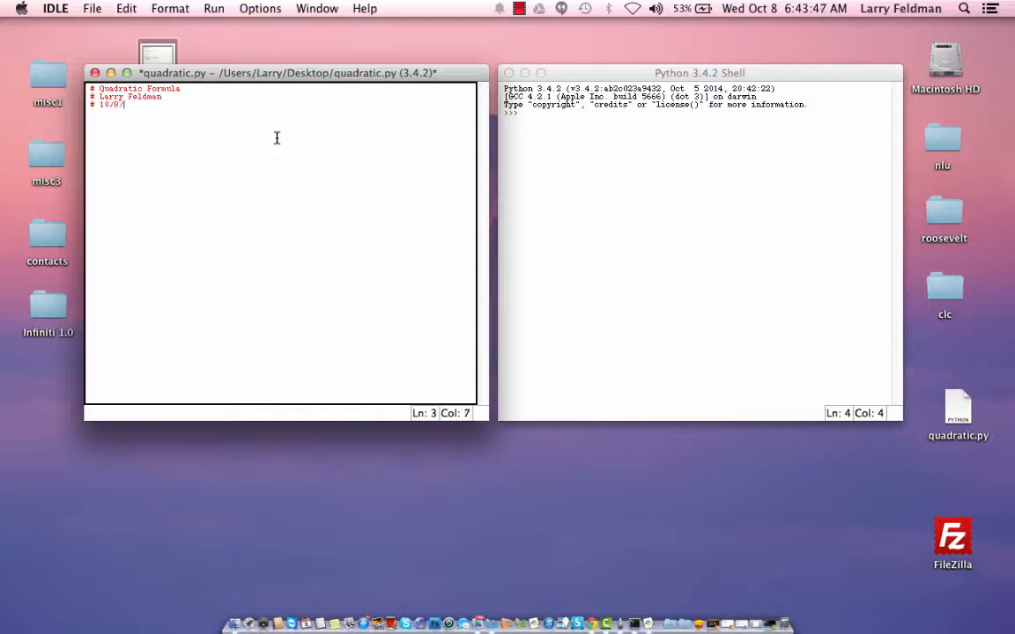
{"action": "type", "text": "2014"}
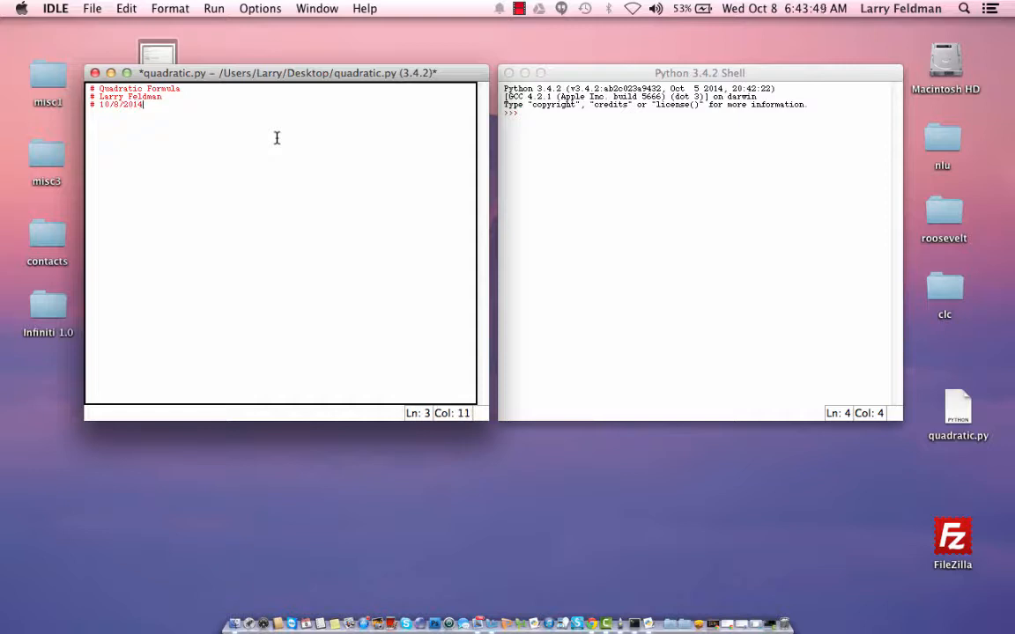
{"action": "type", "text": "import sys"}
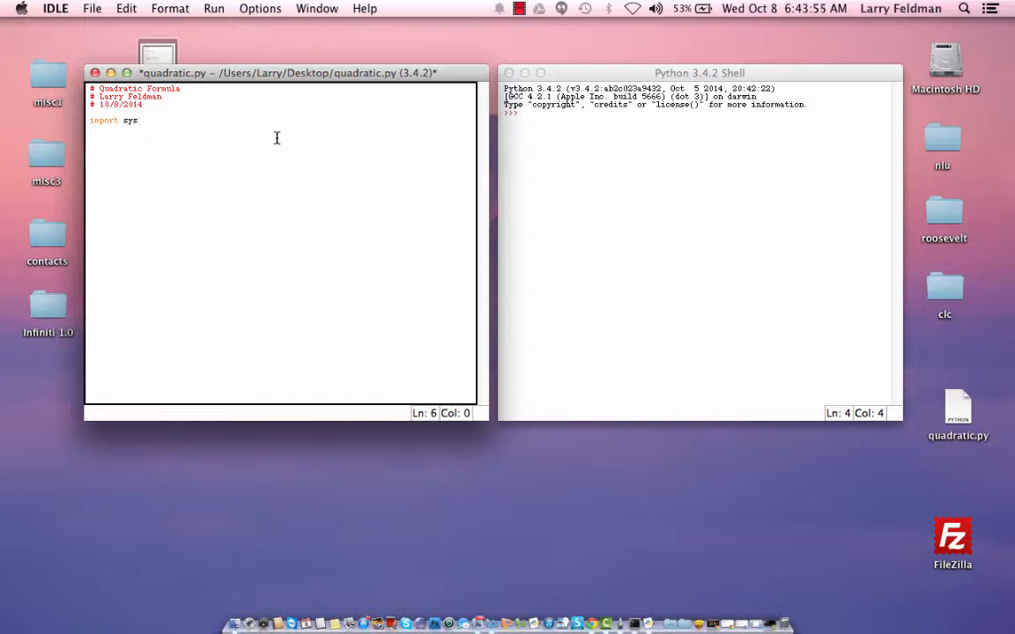
- Add an 'import math' line below 'import sys'
{"action": "type", "text": "import"}
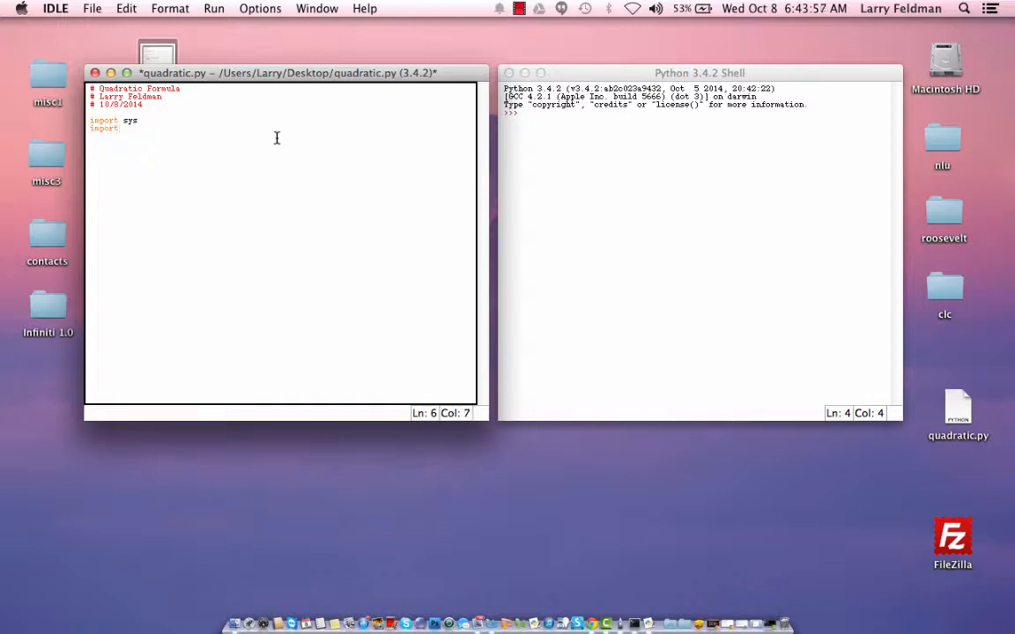
{"action": "type", "text": "math"}
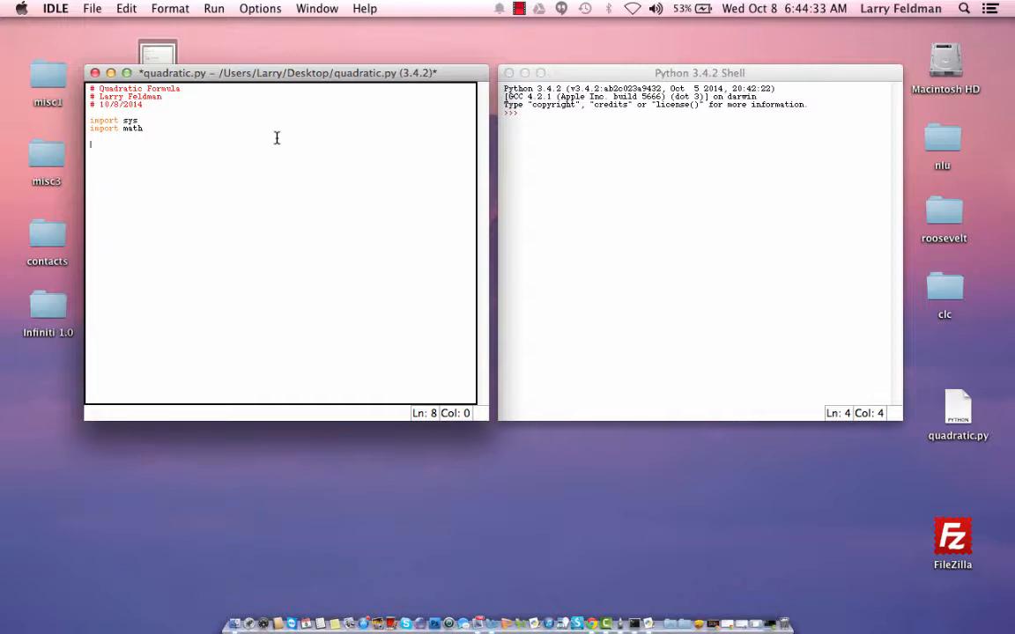
- Type a = input("Enter a ") below the imports
{"action": "type", "text": "a"}
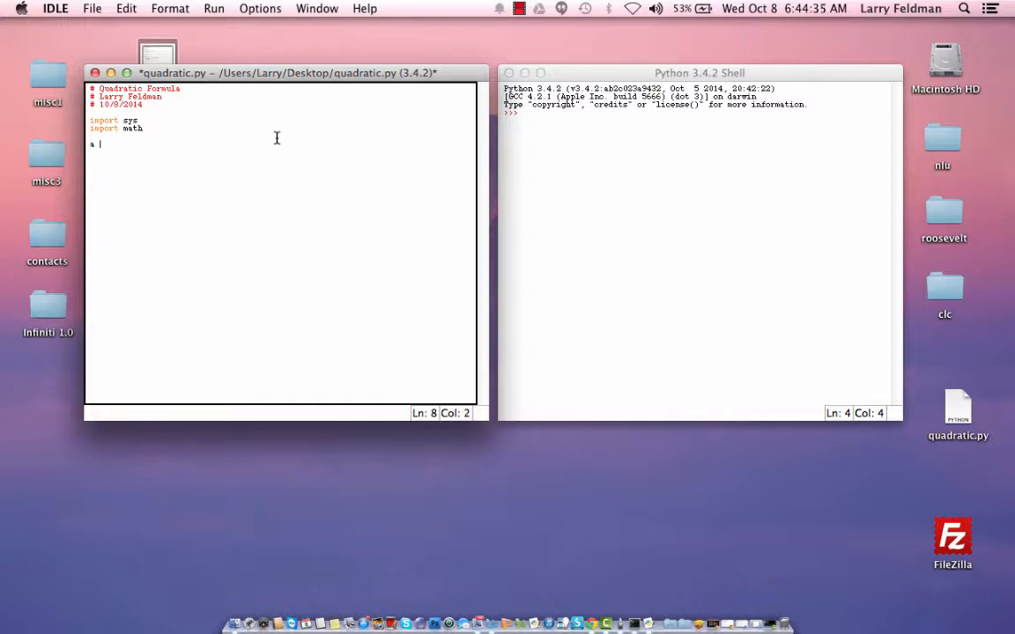
{"action": "type", "text": "= input"}
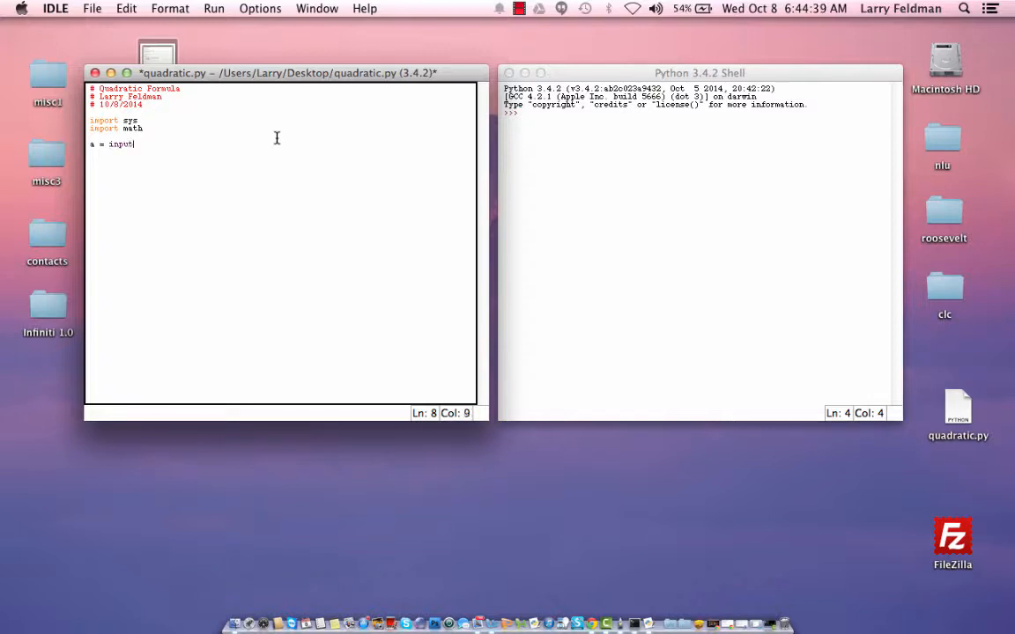
{"action": "type", "text": "(\"Enter a"}
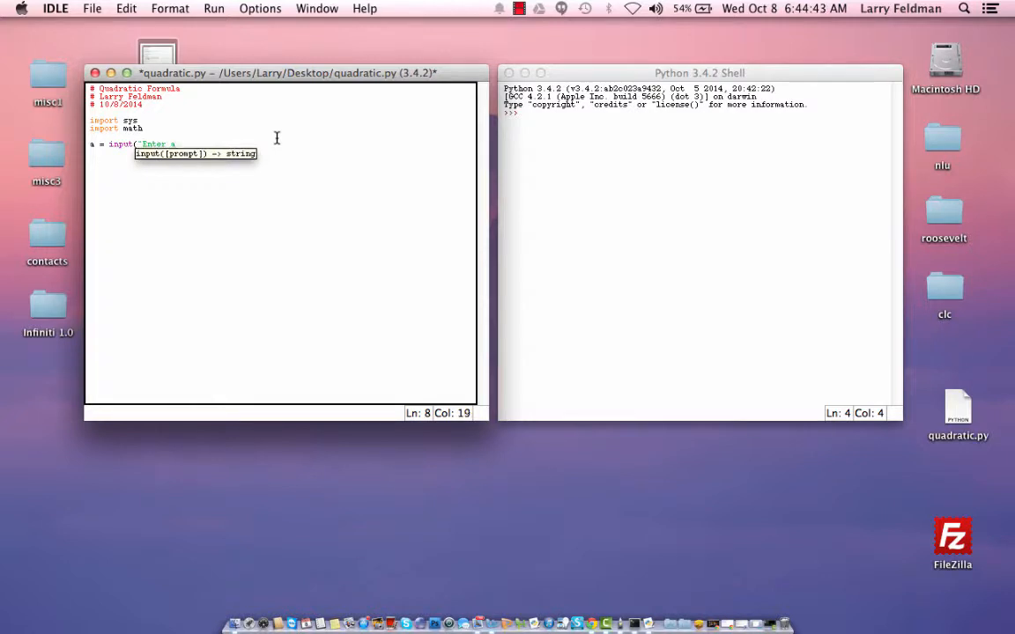
{"action": "type", "text": "\")"}
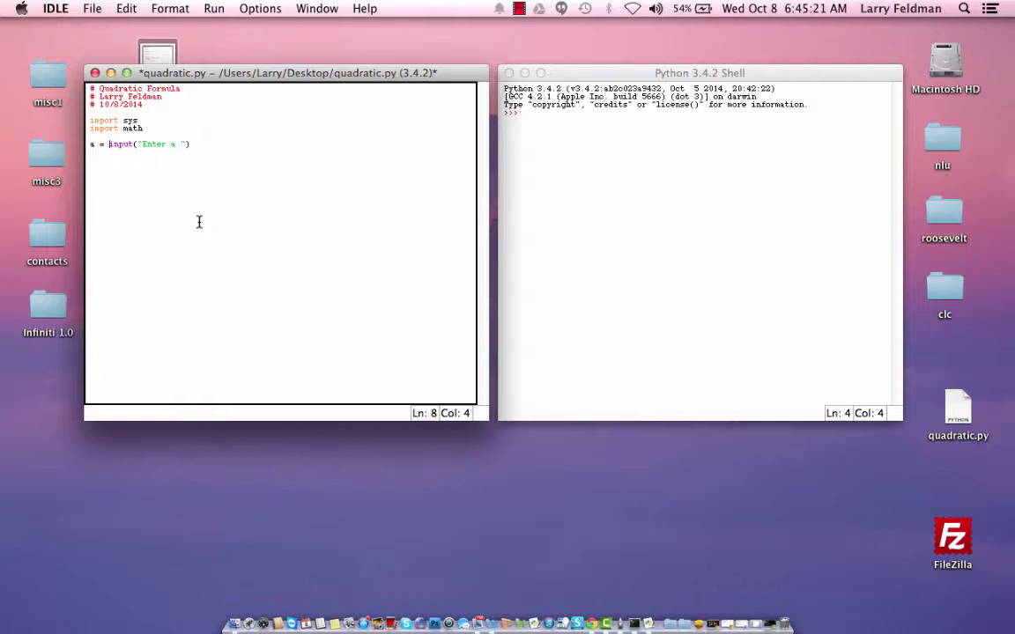
- Wrap a's input in float() and add float input lines for b and c
{"action": "type", "text": "float("}
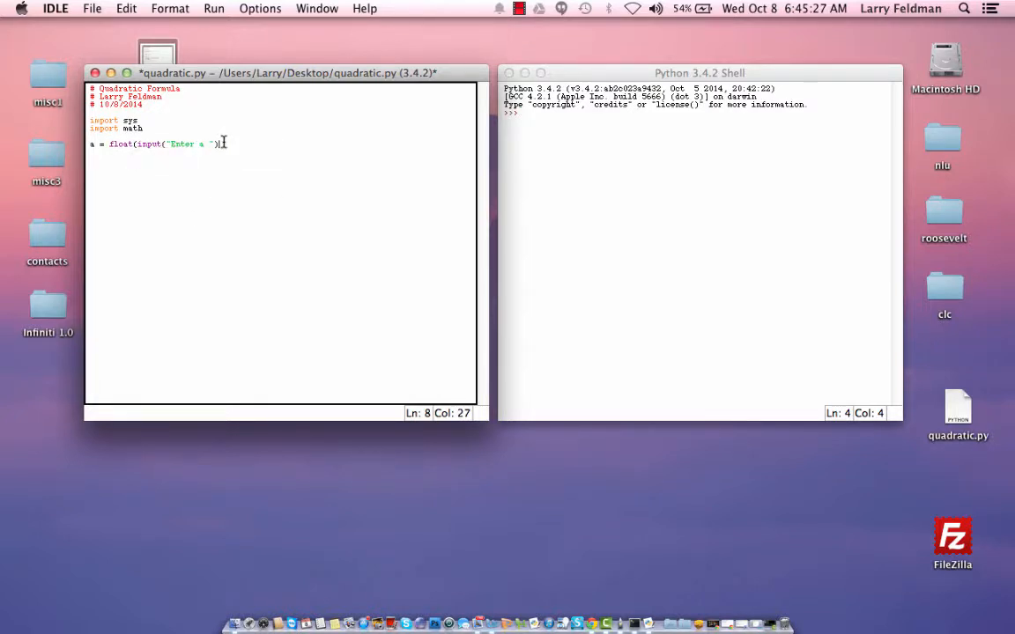
{"action": "key", "text": "Return"}
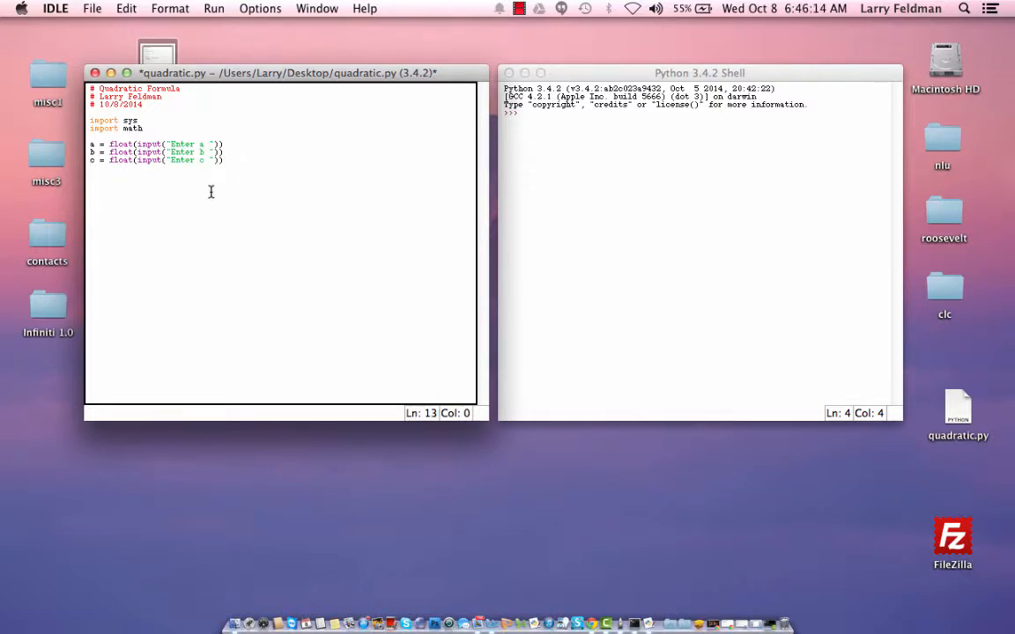
- Add 'if (a == 0):' with an indented print("a cannot be 0")
{"action": "type", "text": "i"}
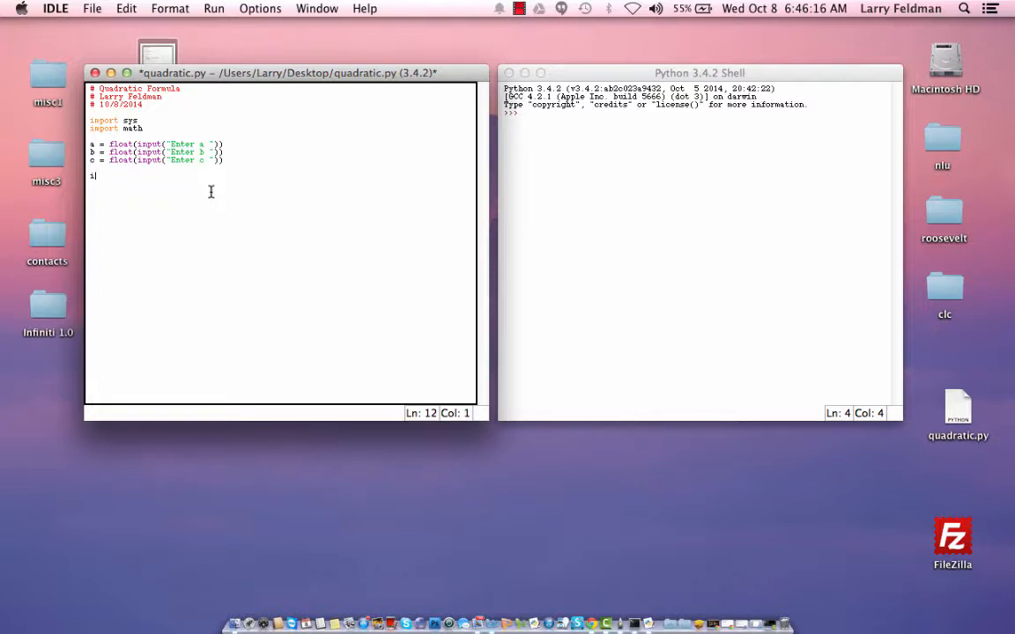
{"action": "type", "text": "if (a"}
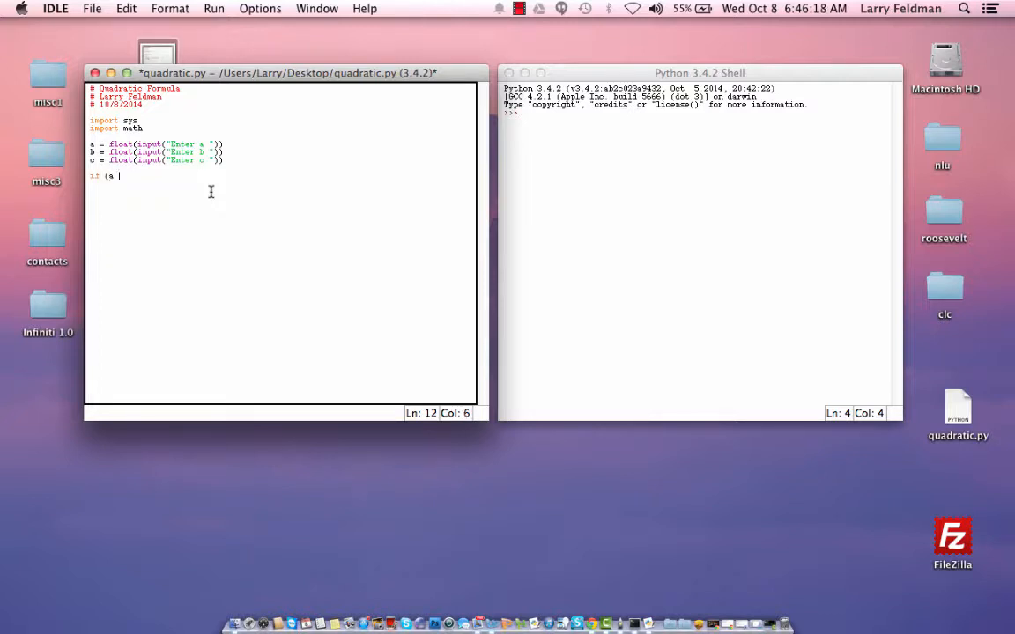
{"action": "type", "text": "="}
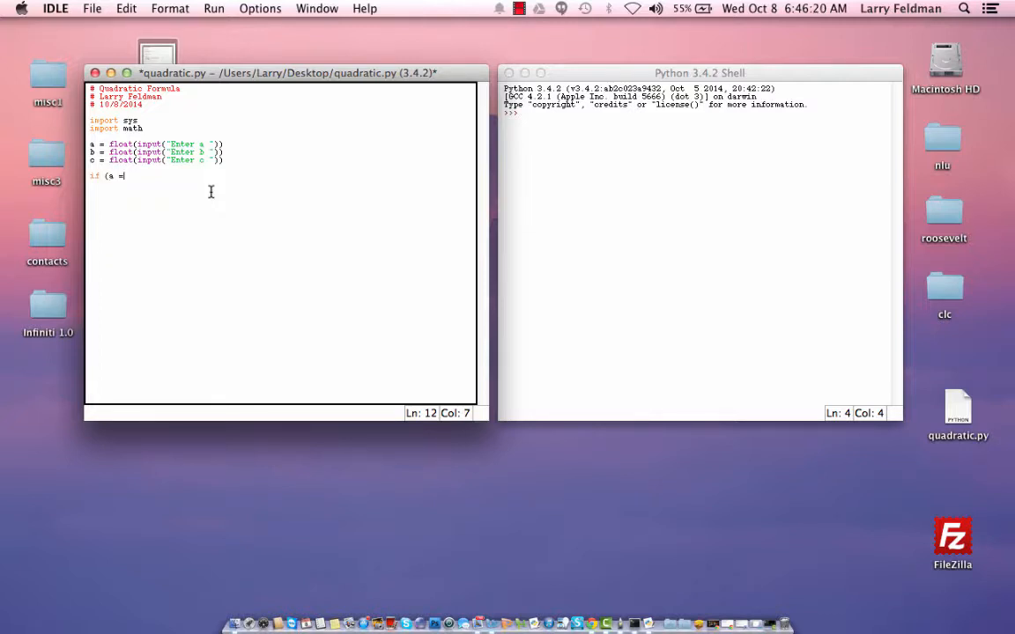
{"action": "type", "text": "="}
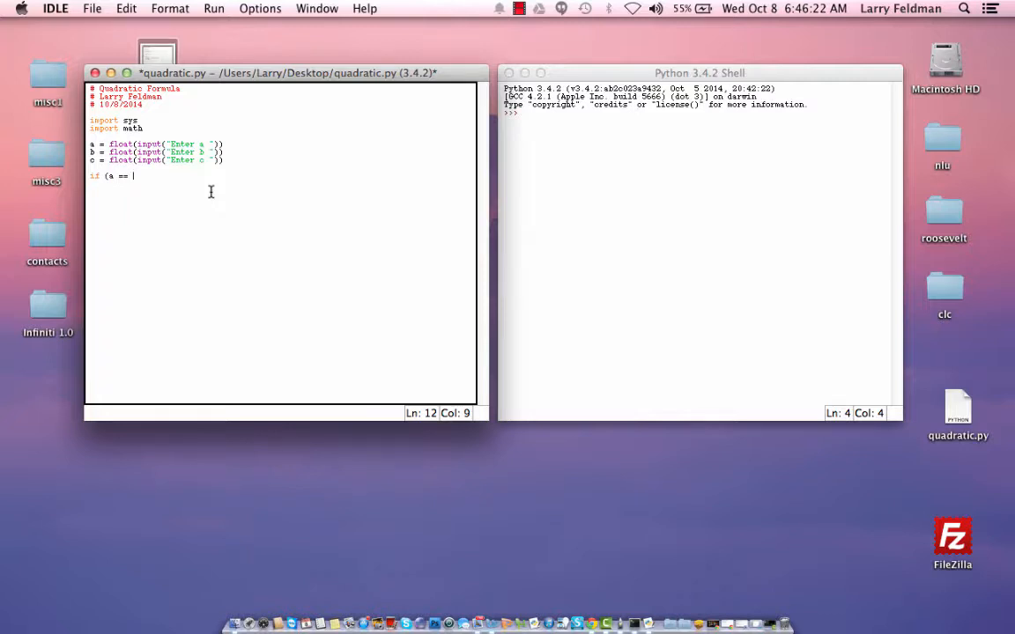
{"action": "type", "text": "0)"}
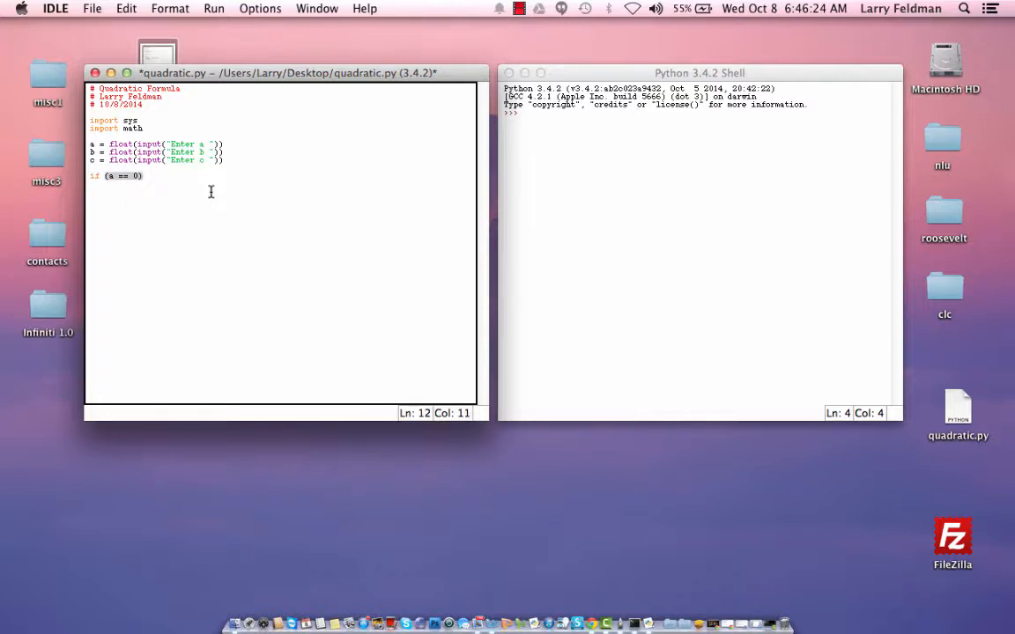
{"action": "type", "text": ":"}
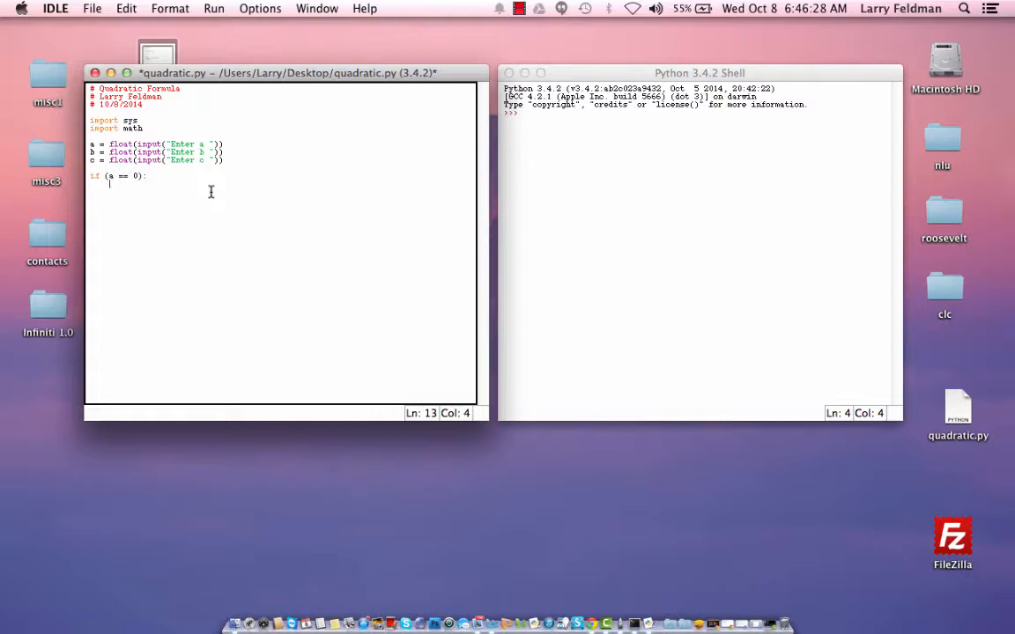
{"action": "type", "text": "print"}
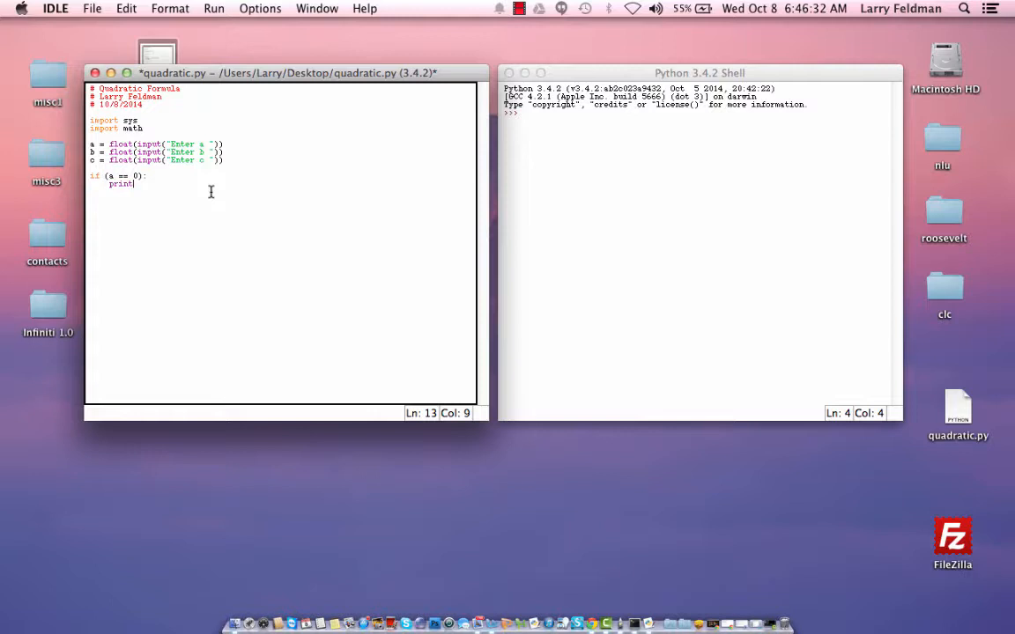
{"action": "type", "text": "("}
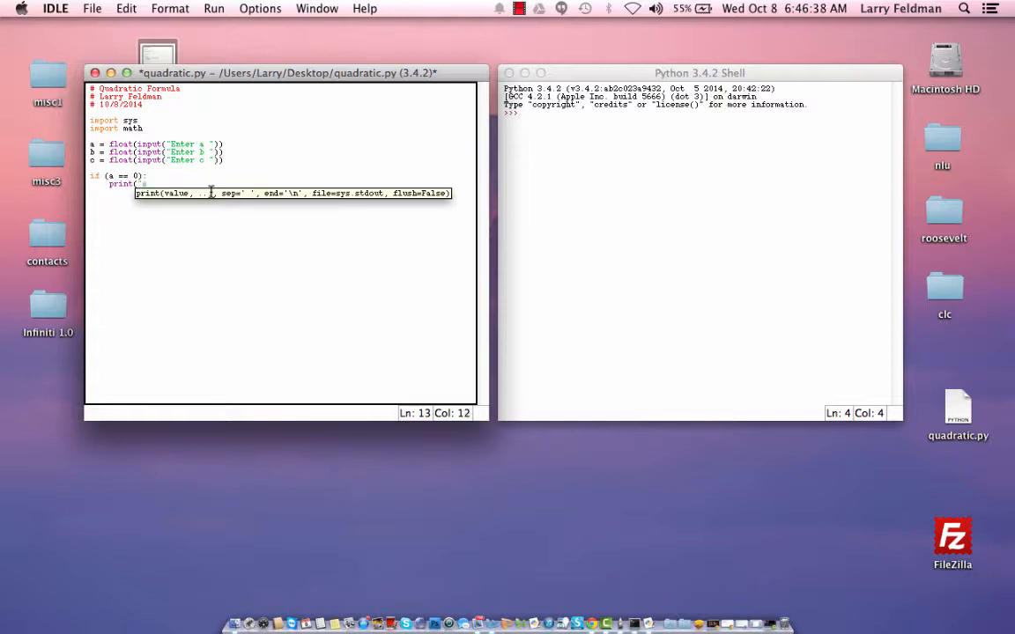
{"action": "type", "text": "\"a cann\""}
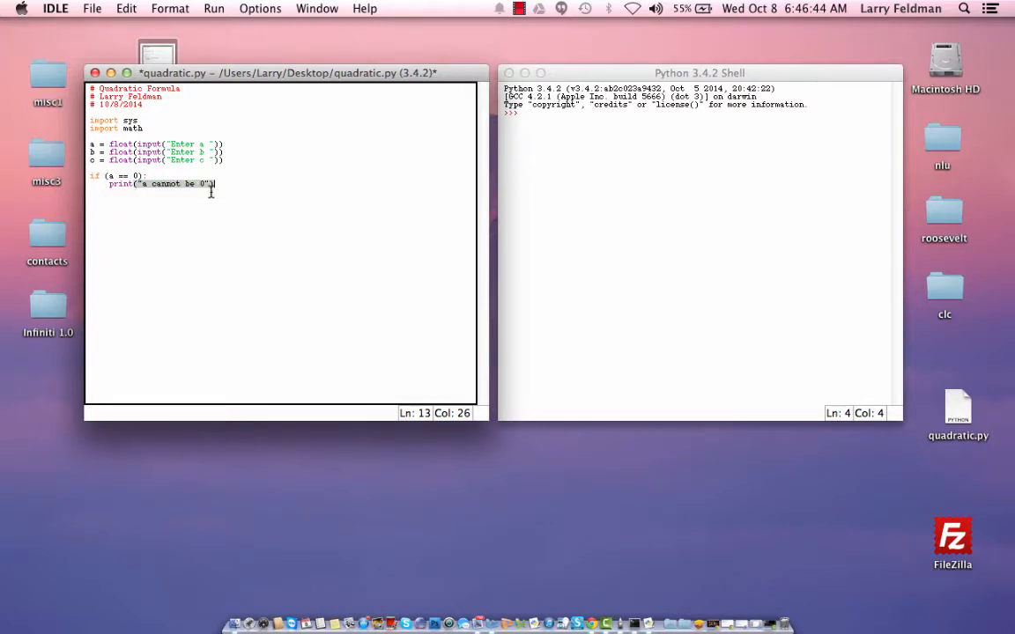
{"action": "key", "text": "Return"}
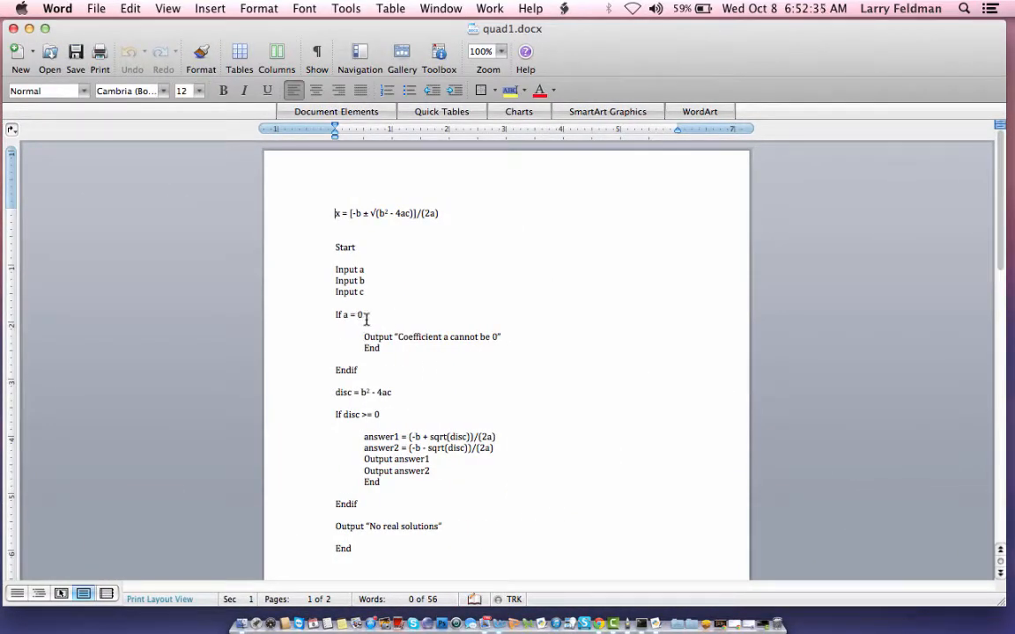
{"action": "mouse_move", "coordinate": [476, 345]}
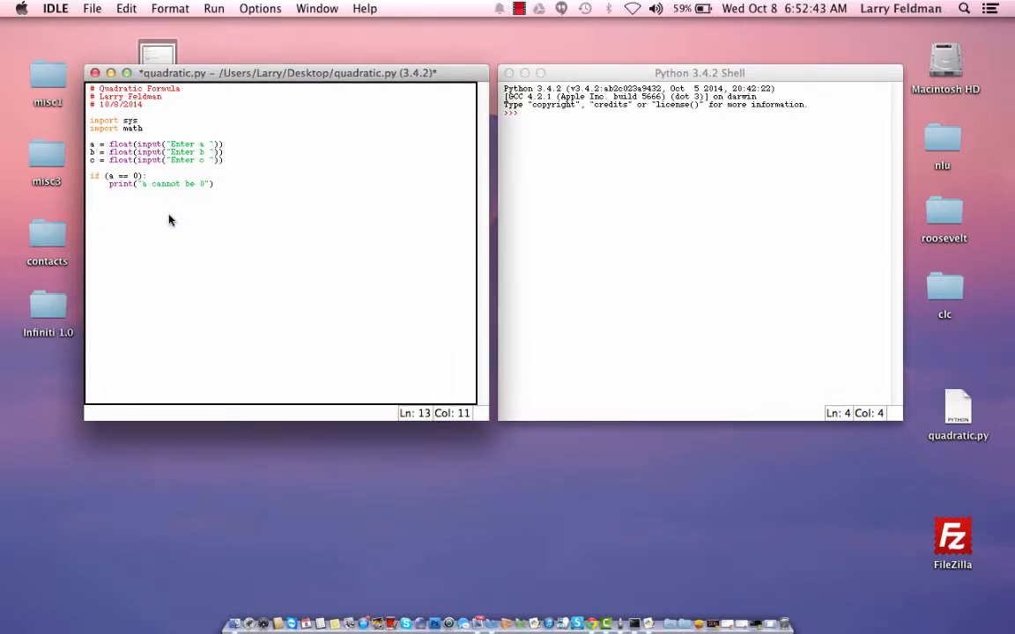
- Change the message to "Coefficient a cannot be 0" and follow it with sys.exit()
{"action": "type", "text": "Coefs"}
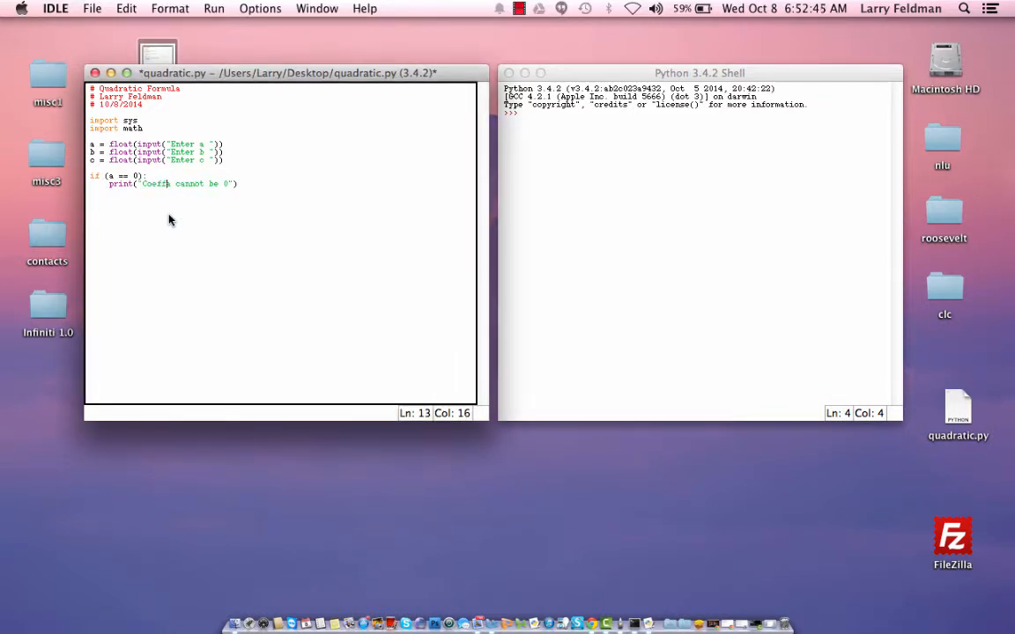
{"action": "type", "text": "ic"}
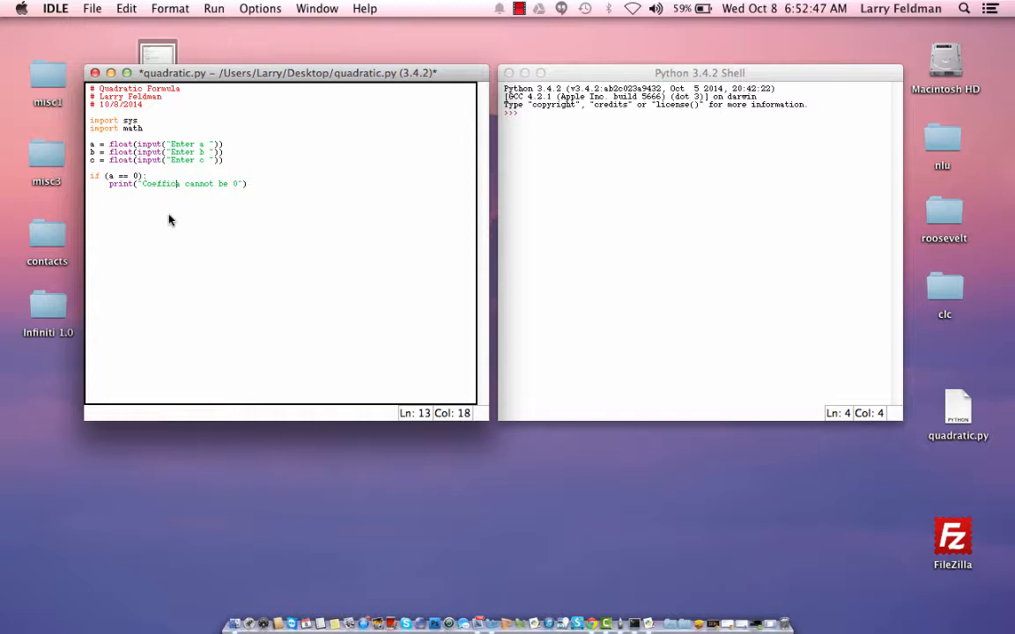
{"action": "type", "text": "ient a"}
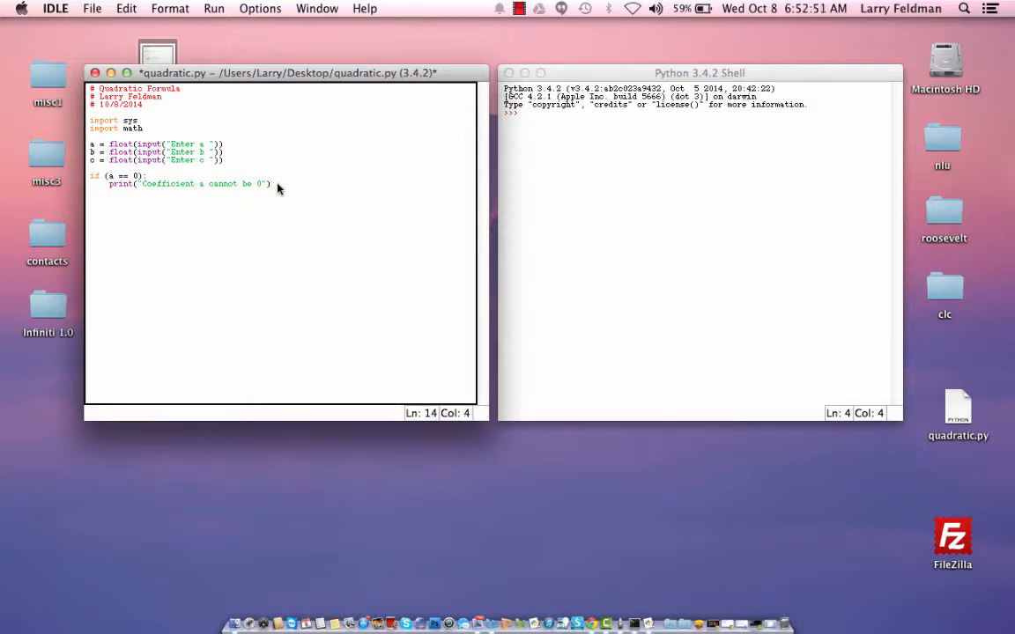
{"action": "type", "text": "sys.e"}
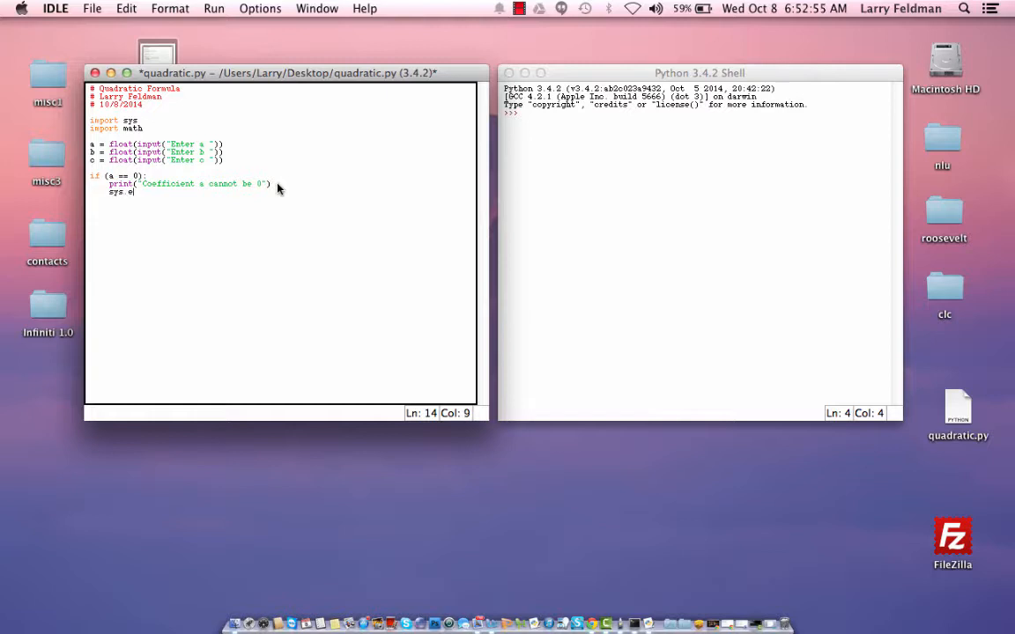
{"action": "type", "text": "xit"}
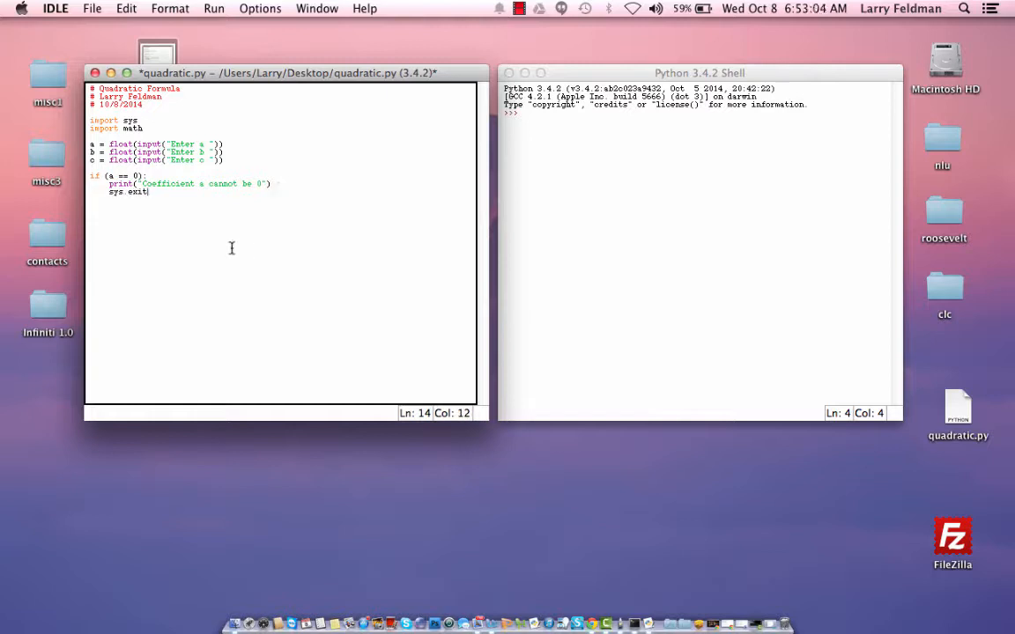
{"action": "type", "text": "()"}
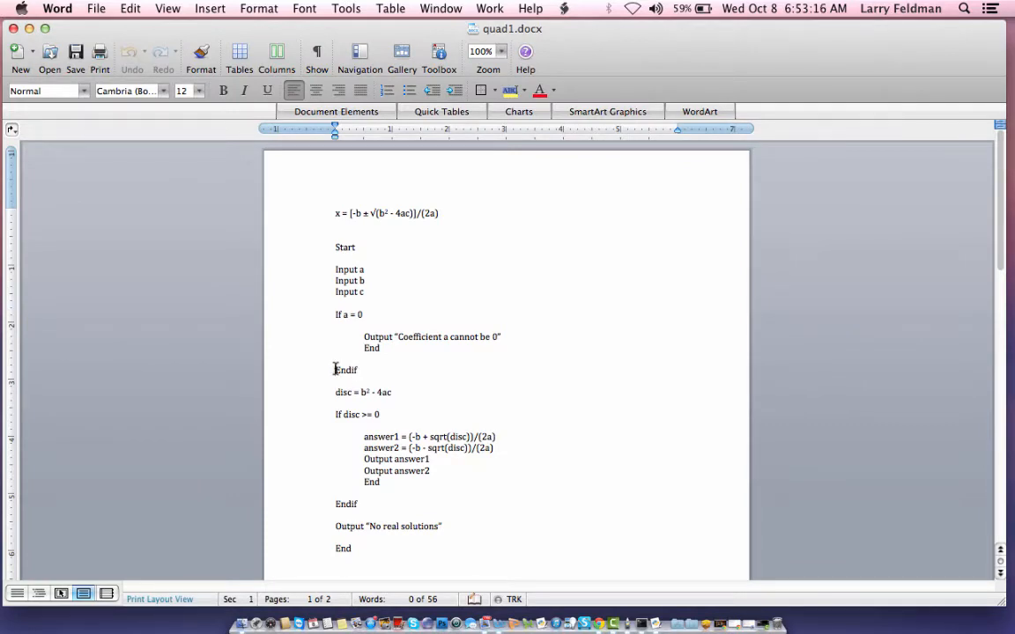
- Double-click Endif in the quad1.docx pseudocode to review the steps after the a = 0 check
{"action": "double_click", "coordinate": [346, 370]}
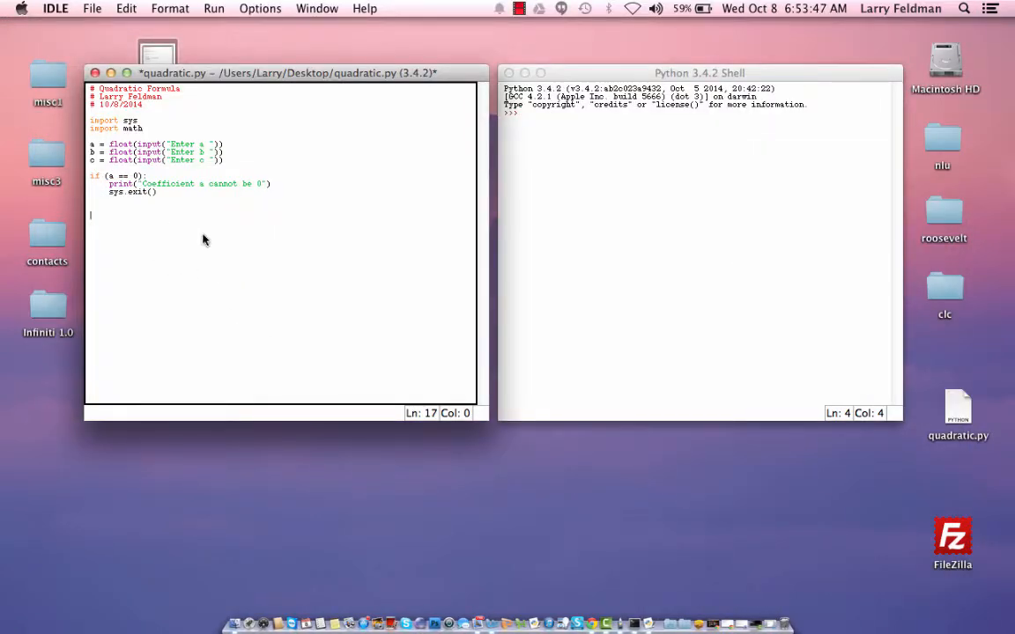
- Add the line disc = b*b - 4*a*c to quadratic.py
{"action": "type", "text": "disc ="}
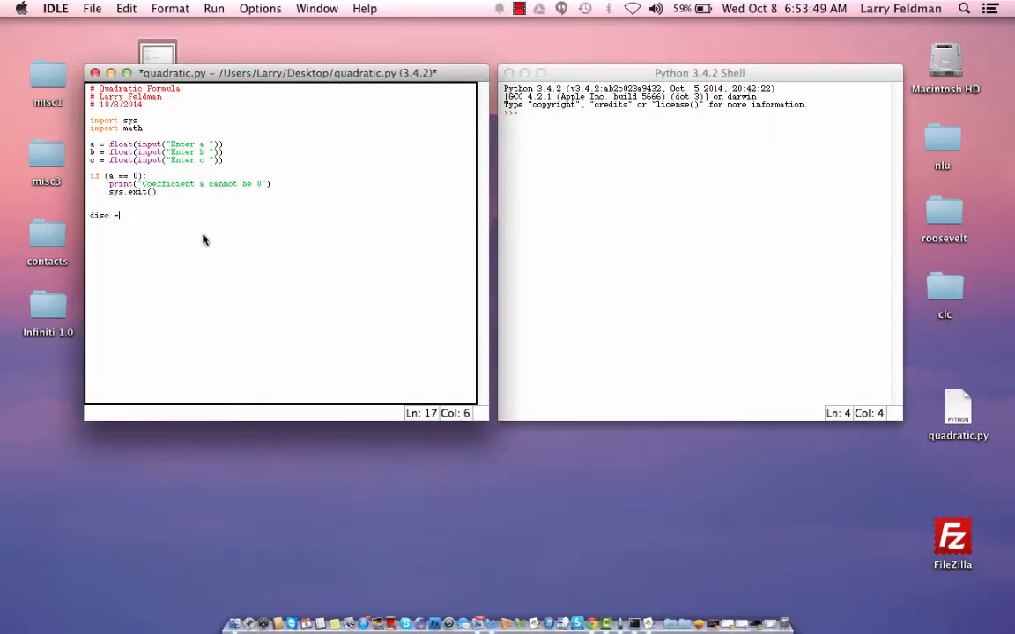
{"action": "type", "text": "b"}
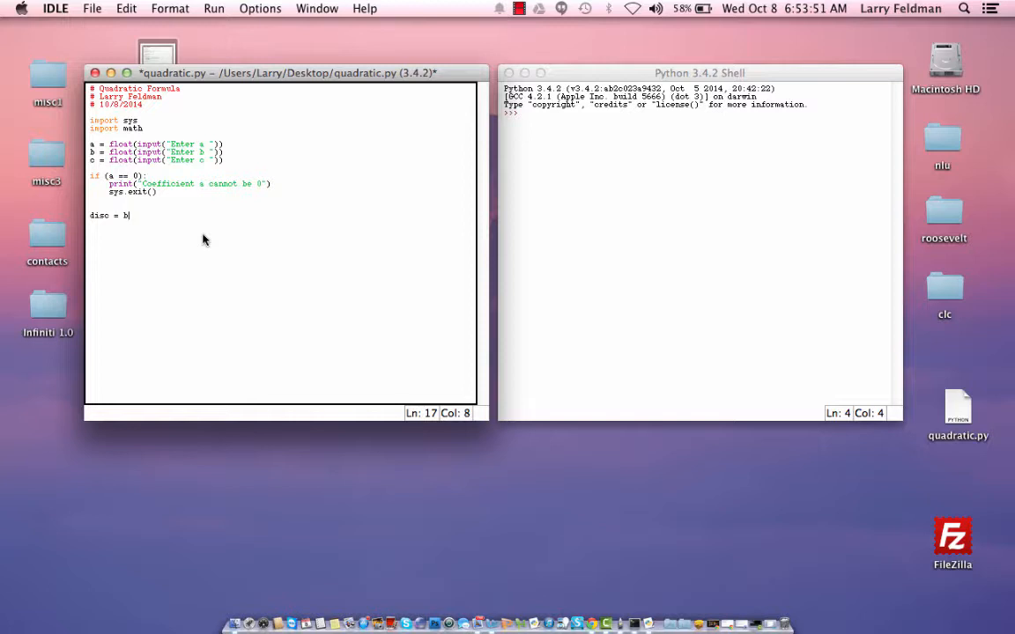
{"action": "type", "text": "*b"}
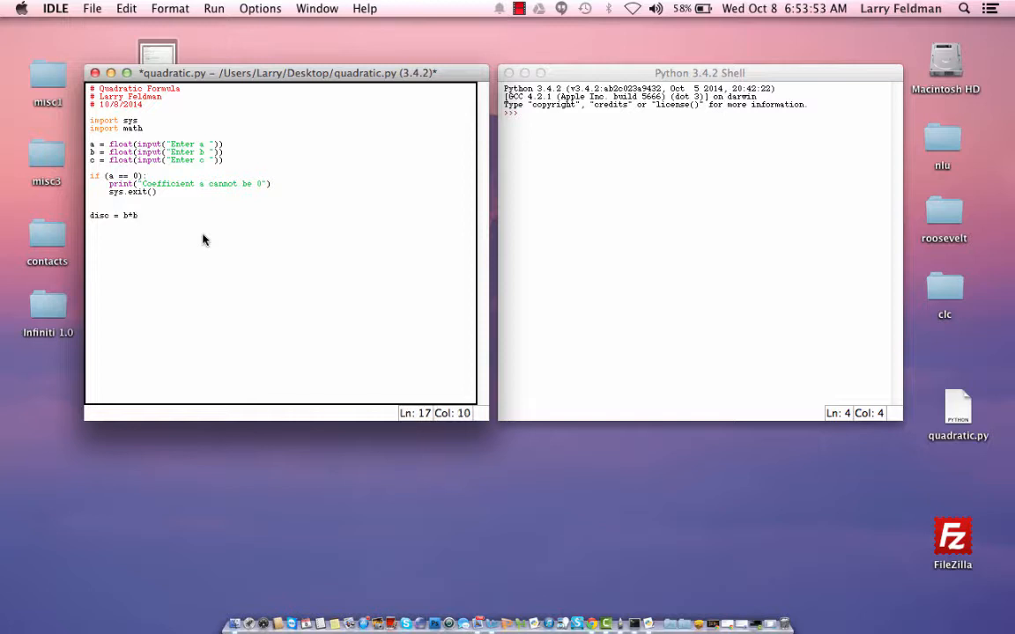
{"action": "type", "text": "- 4*a*c"}
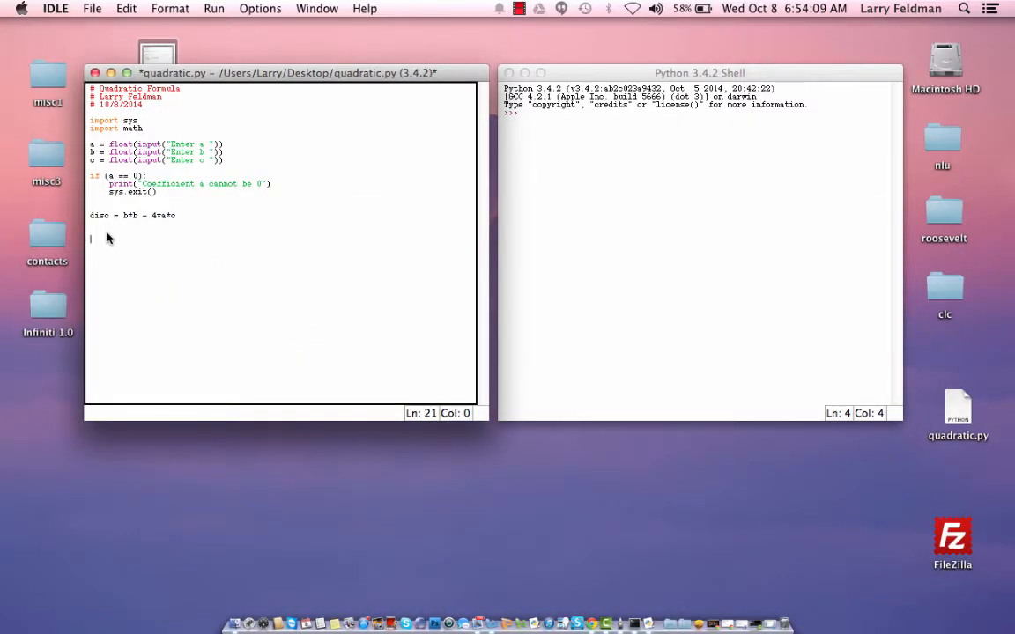
- Start an if(disc >= 0): block setting answer1 = (-b + math.sqrt(disc))/(2*a)
{"action": "type", "text": "if("}
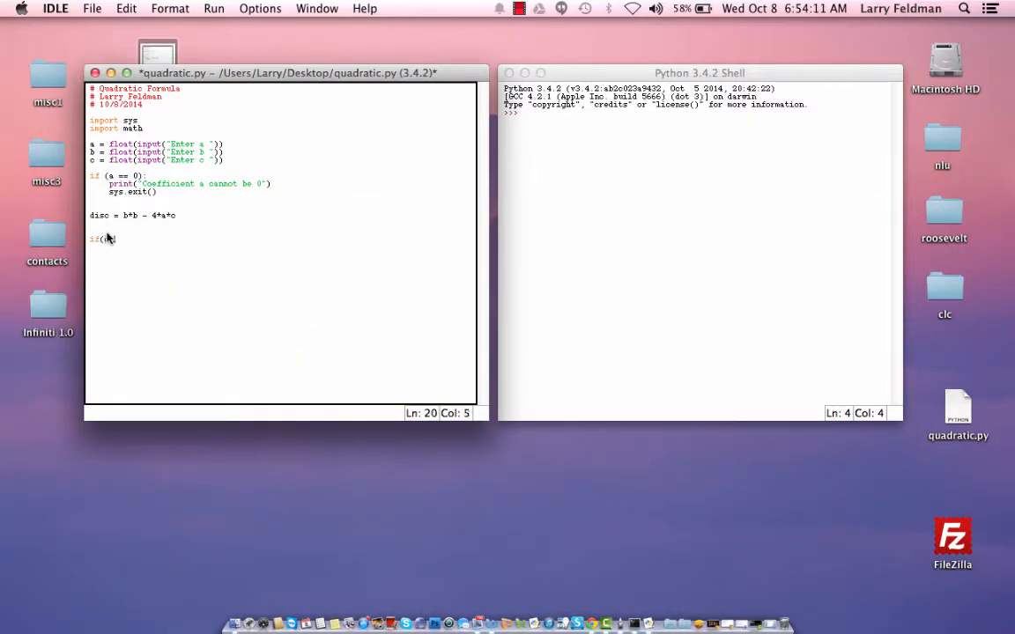
{"action": "type", "text": "disc"}
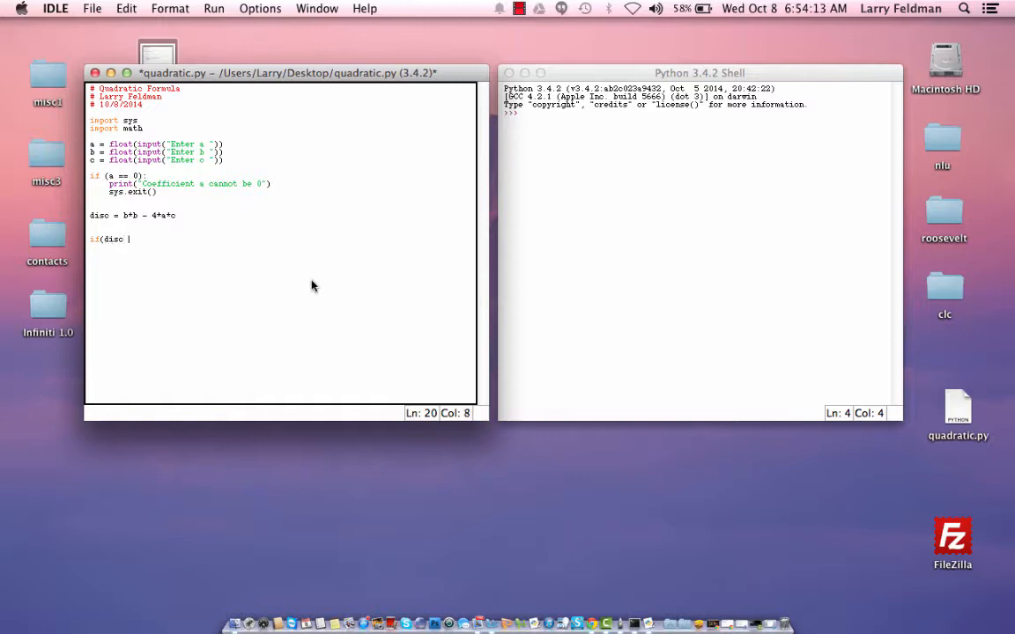
{"action": "type", "text": ">= 0"}
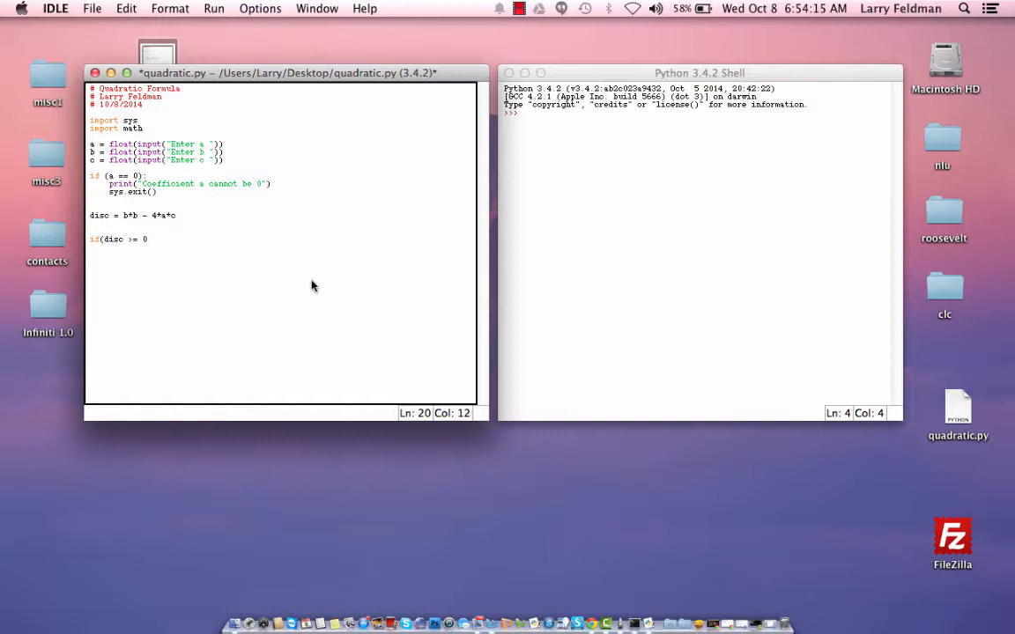
{"action": "type", "text": ":"}
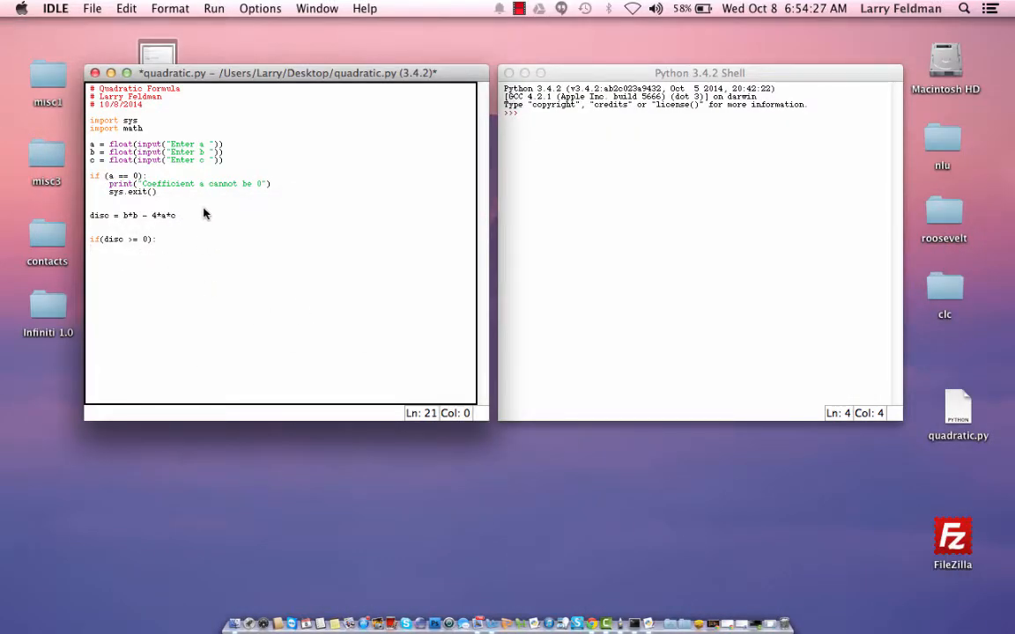
{"action": "type", "text": "answer1 ="}
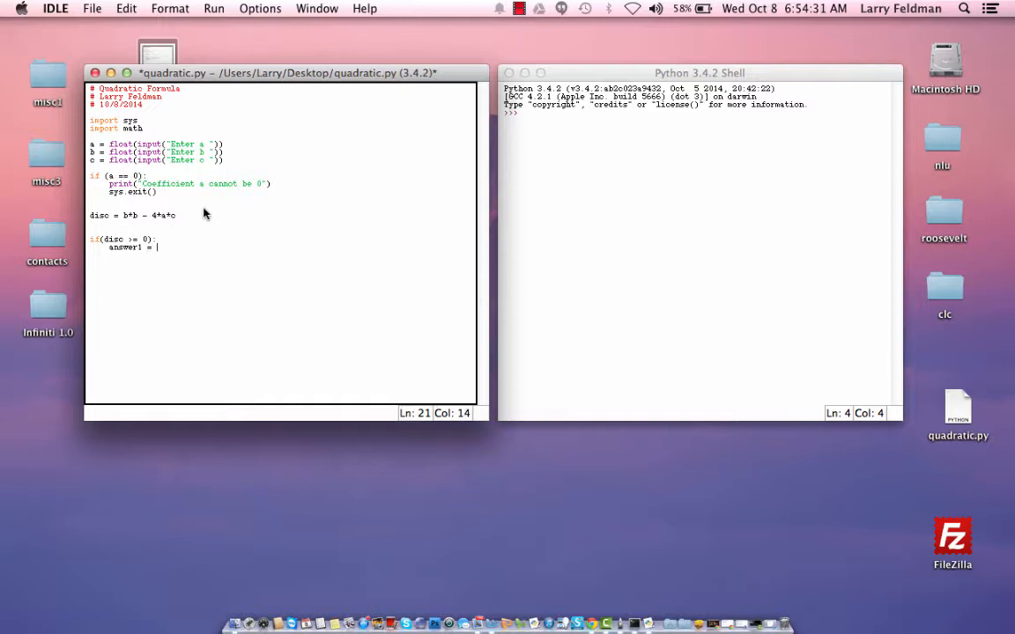
{"action": "type", "text": "-b +"}
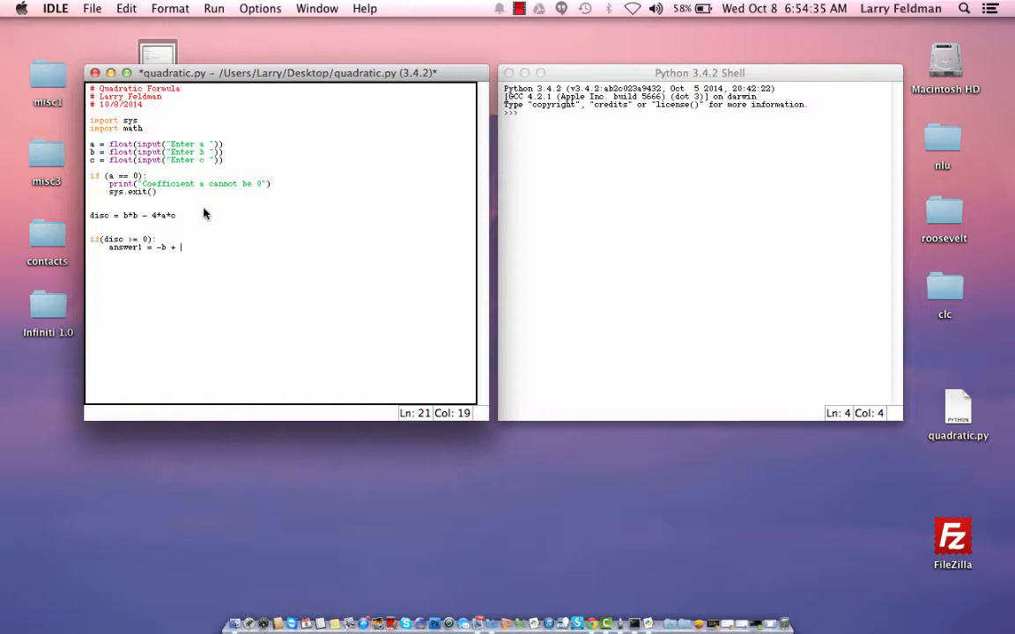
{"action": "type", "text": "math.sqrt"}
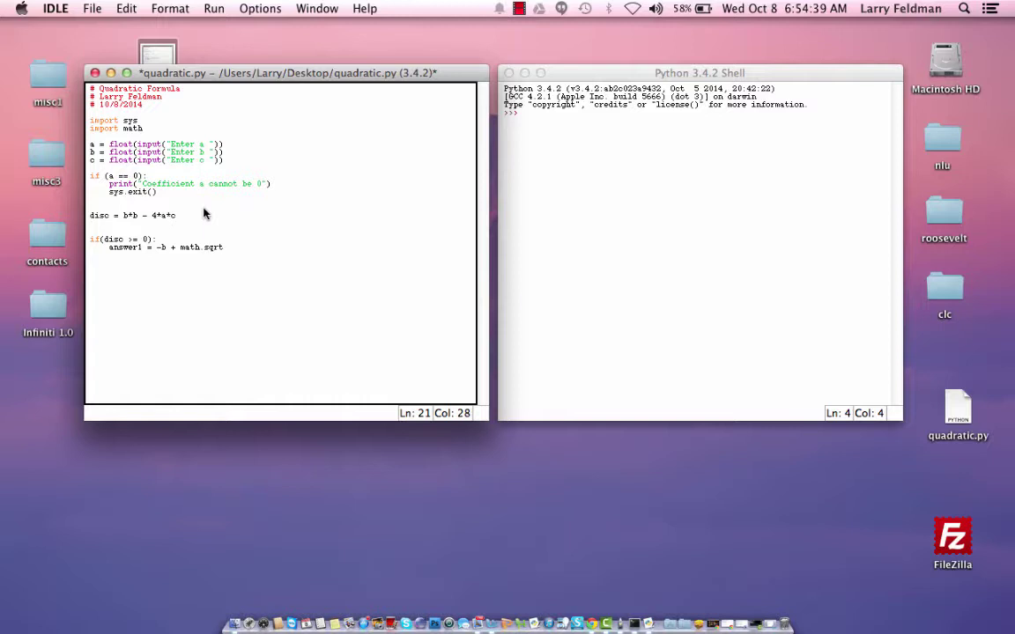
{"action": "type", "text": "("}
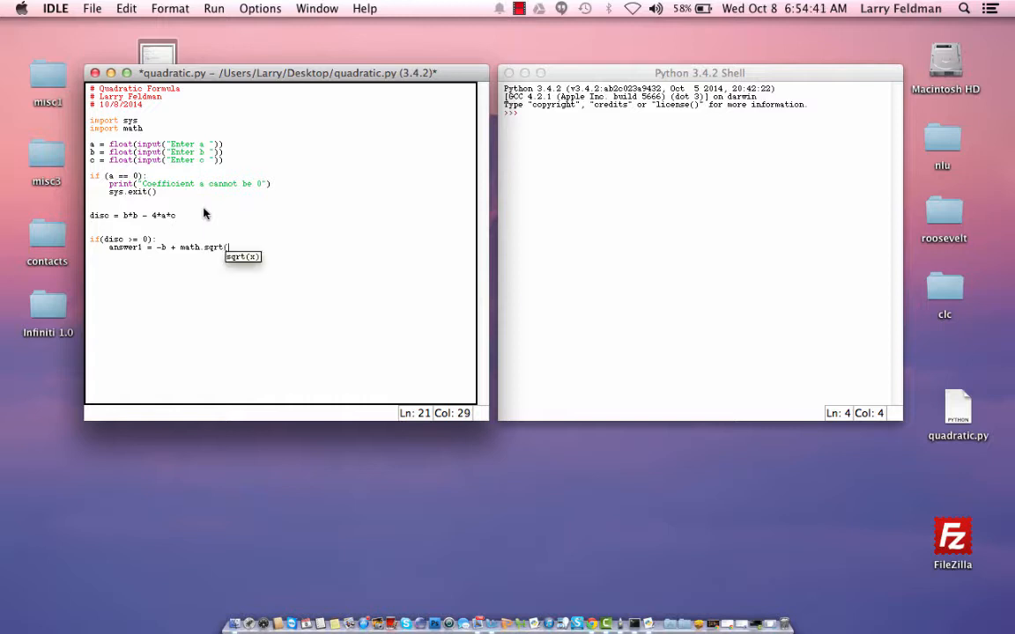
{"action": "mouse_move", "coordinate": [309, 299]}
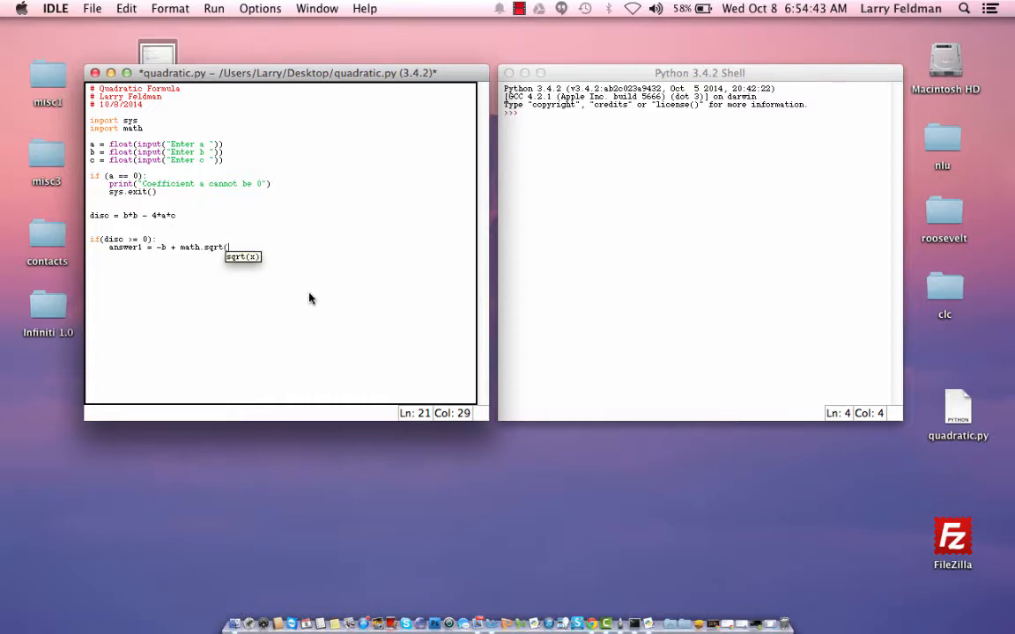
{"action": "type", "text": "disc"}
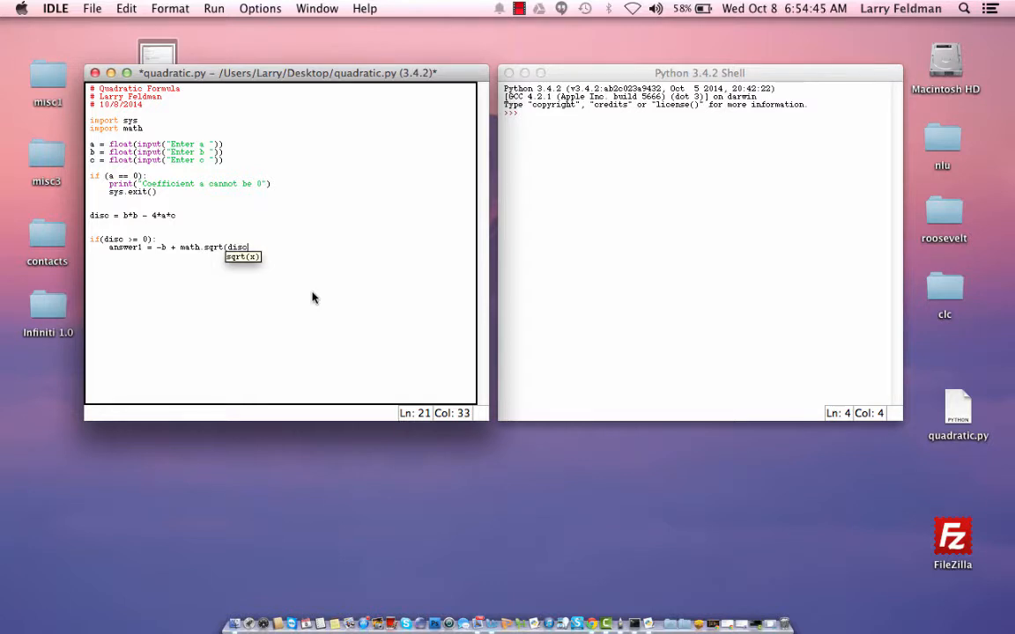
{"action": "type", "text": ")"}
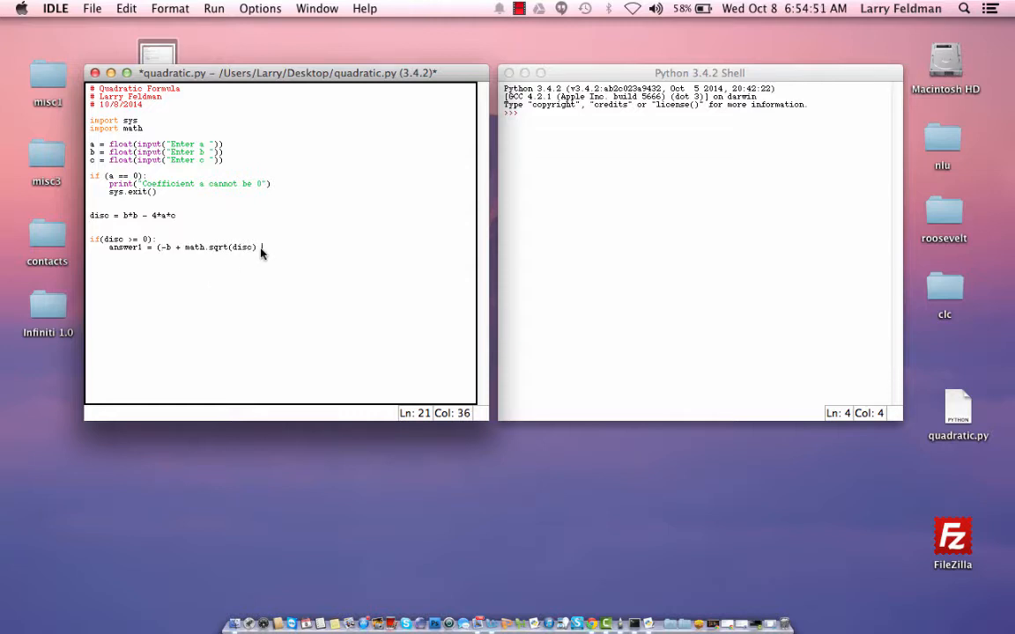
{"action": "type", "text": ")/"}
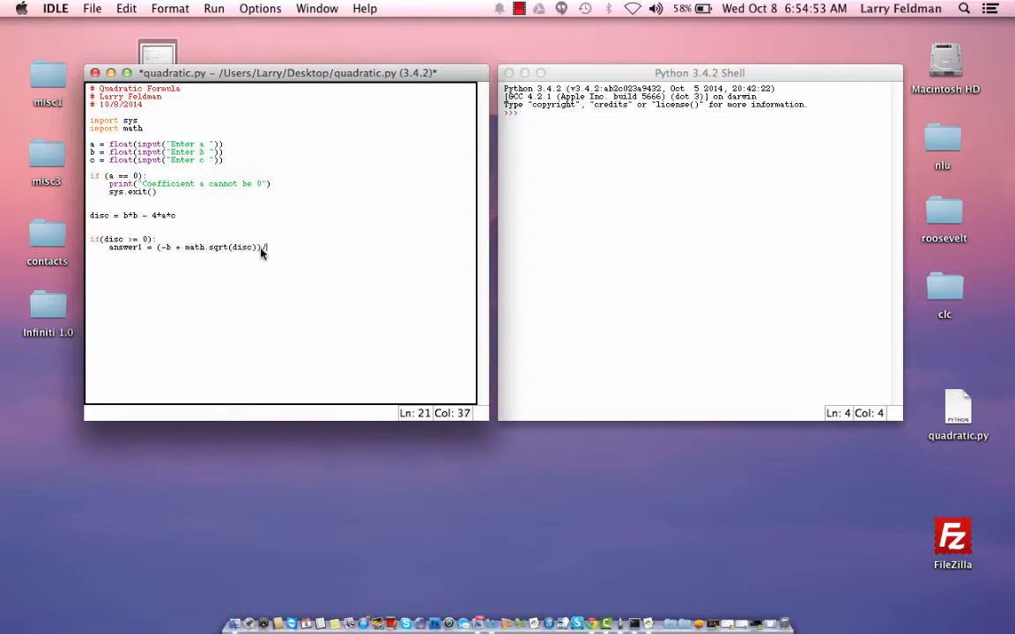
{"action": "type", "text": "(2*a)"}
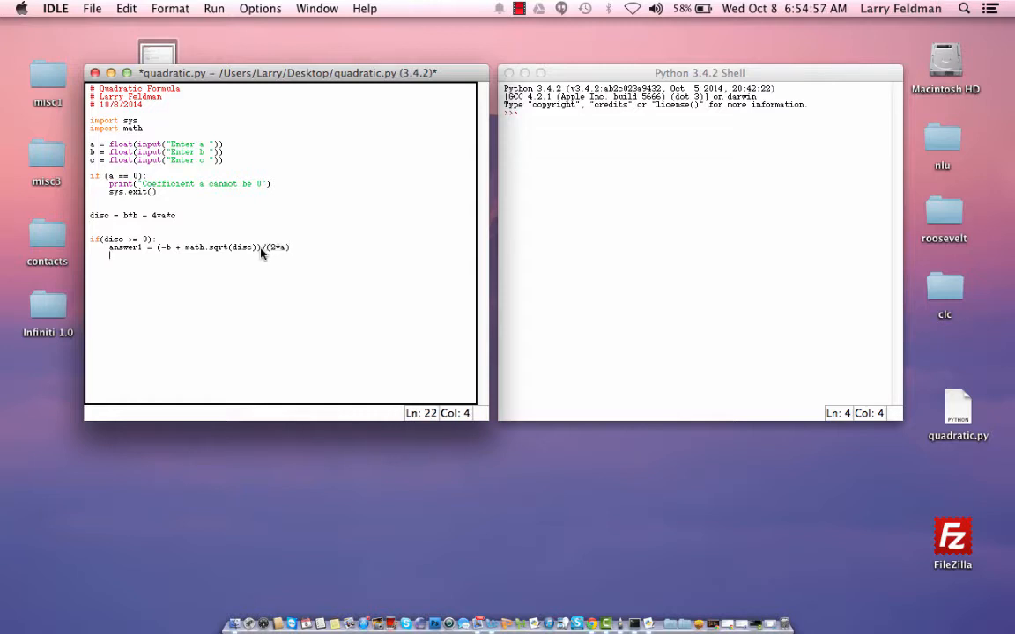
- Add the answer2 quadratic-formula line, then print(answer1) and print(answer2)
{"action": "type", "text": "answer2 ="}
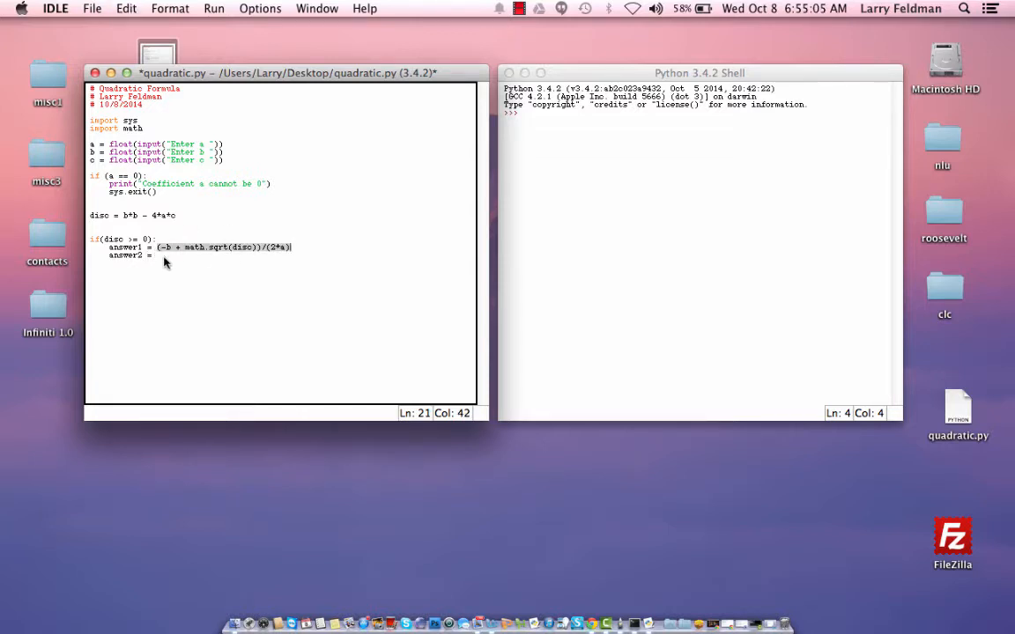
{"action": "type", "text": "(-b + math.sqrt(disc))/(2*a)"}
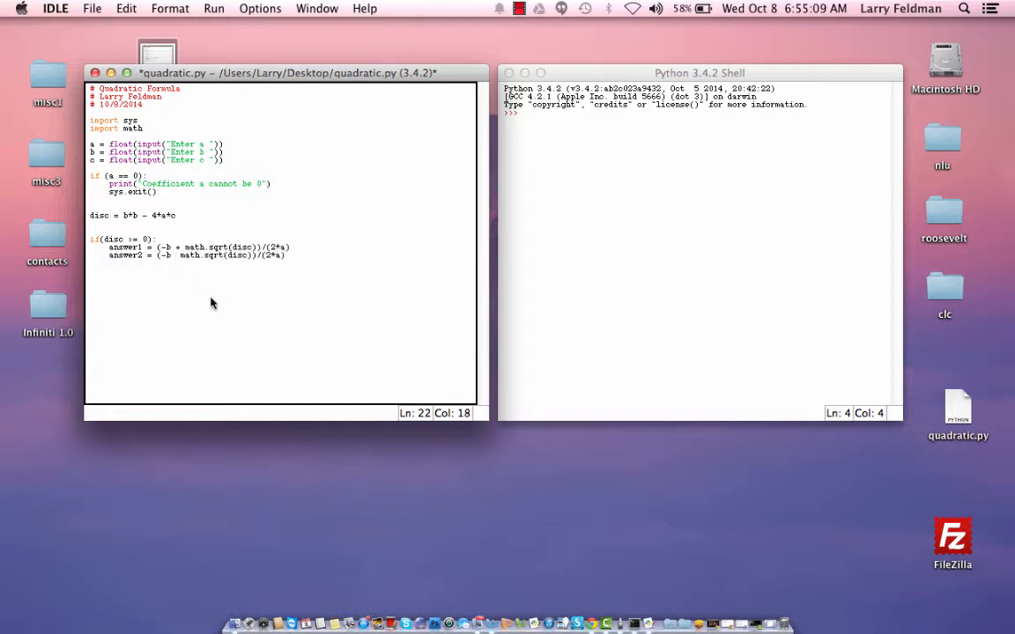
{"action": "type", "text": "-"}
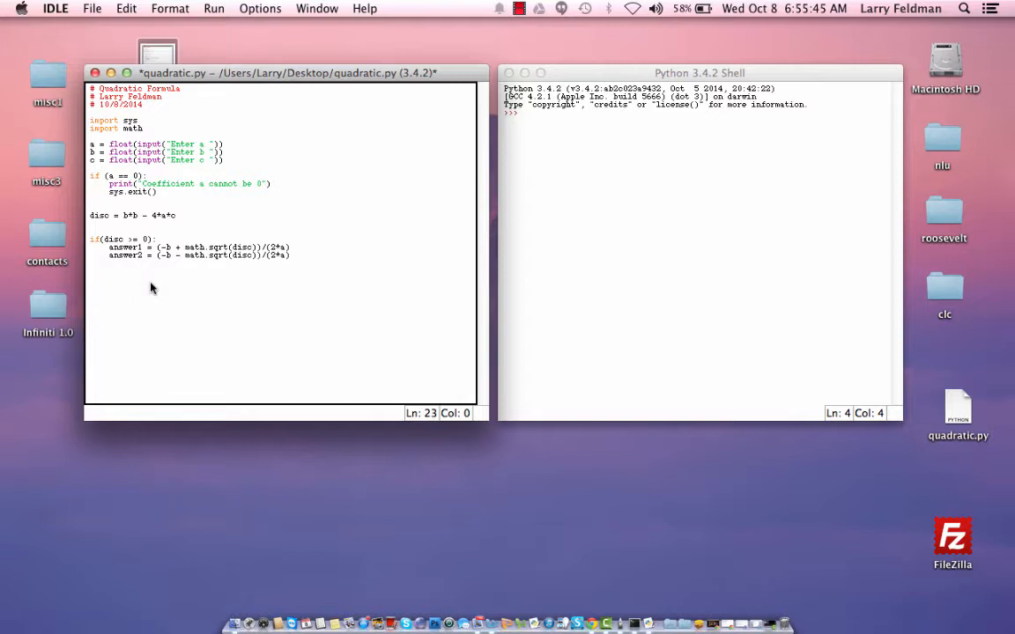
{"action": "type", "text": "print("}
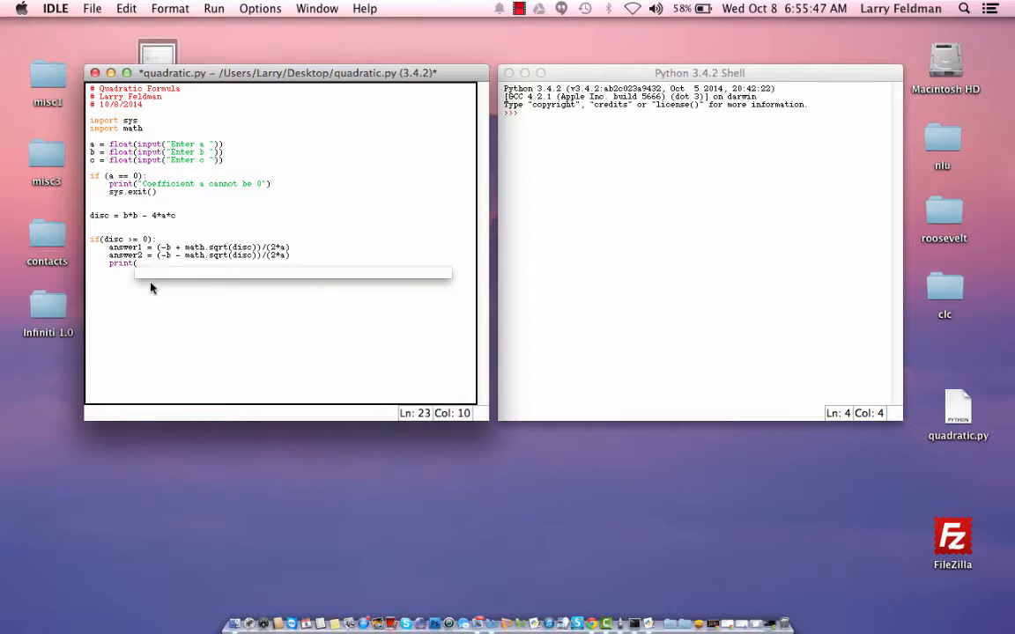
{"action": "type", "text": "answer"}
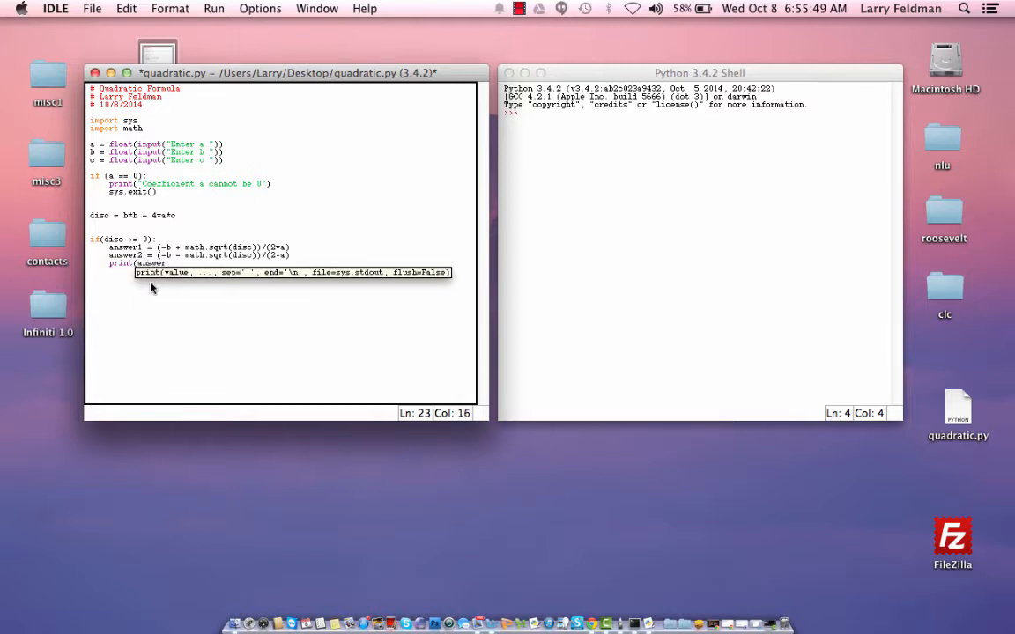
{"action": "type", "text": "answer1)"}
{"action": "type", "text": "print(answer2)"}
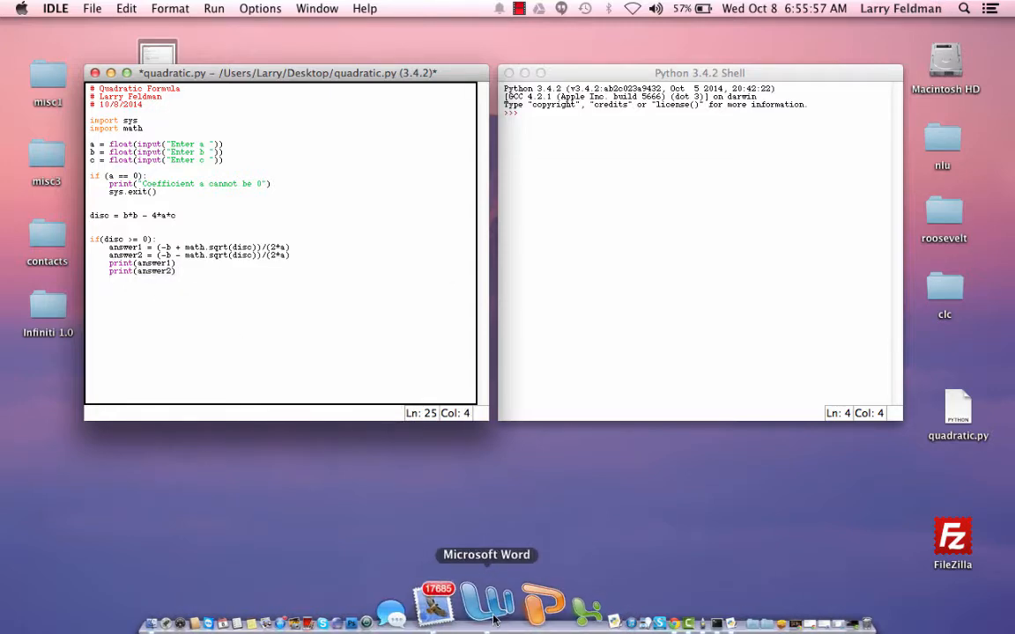
- Add sys.exit() after print(answer2) in the two-root branch
{"action": "left_click", "coordinate": [488, 614]}
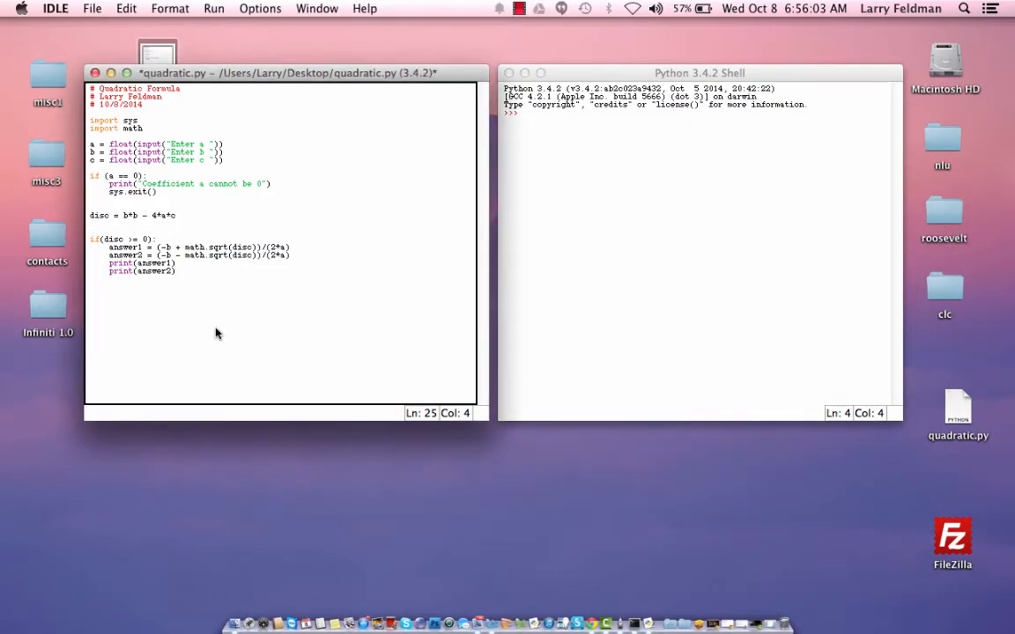
{"action": "type", "text": "sys"}
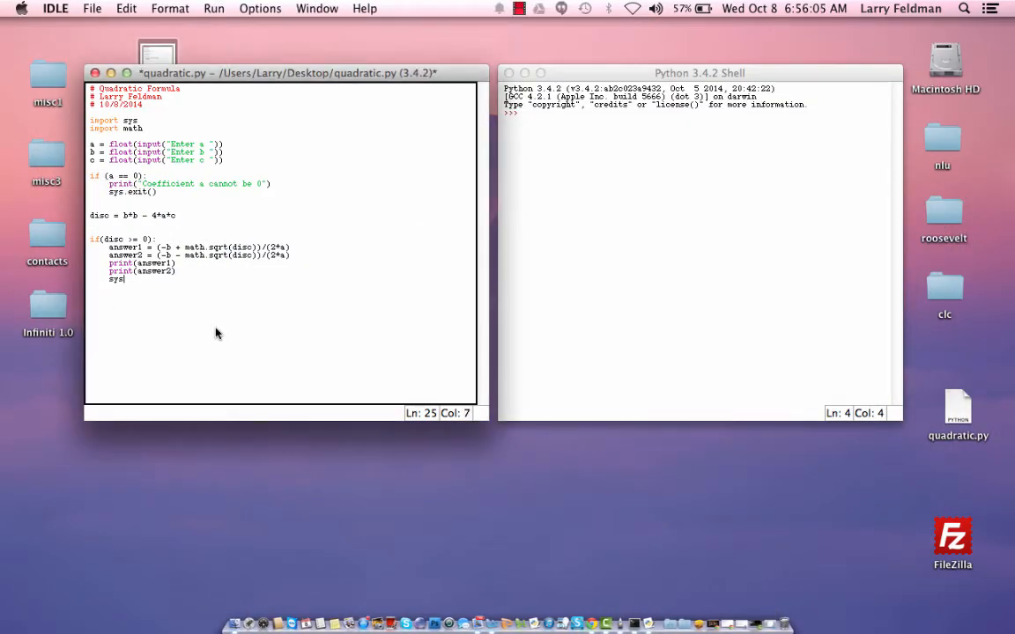
{"action": "type", "text": ".exit("}
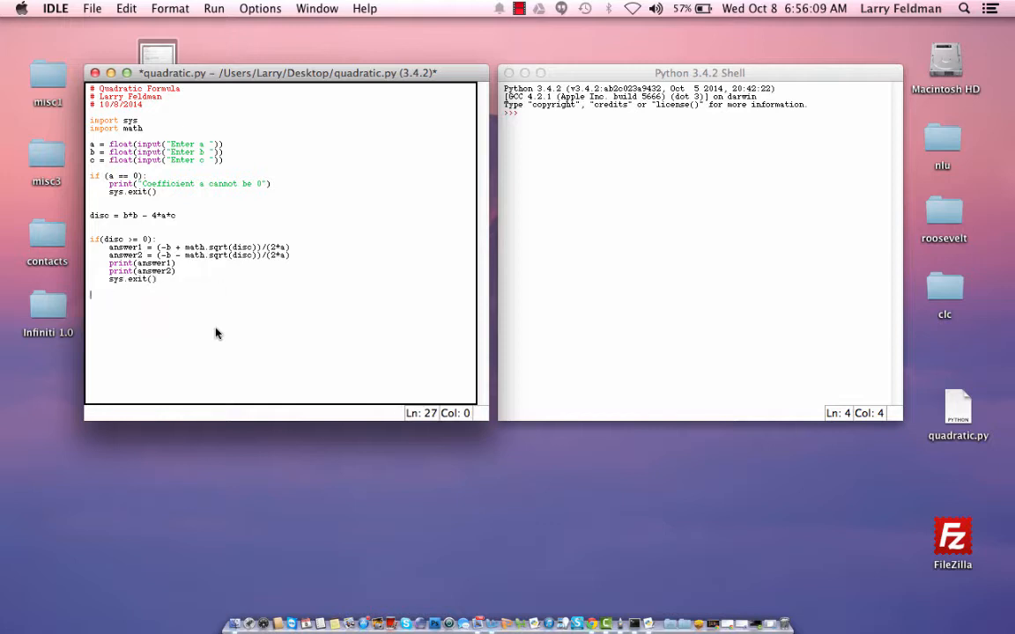
{"action": "mouse_move", "coordinate": [579, 570]}
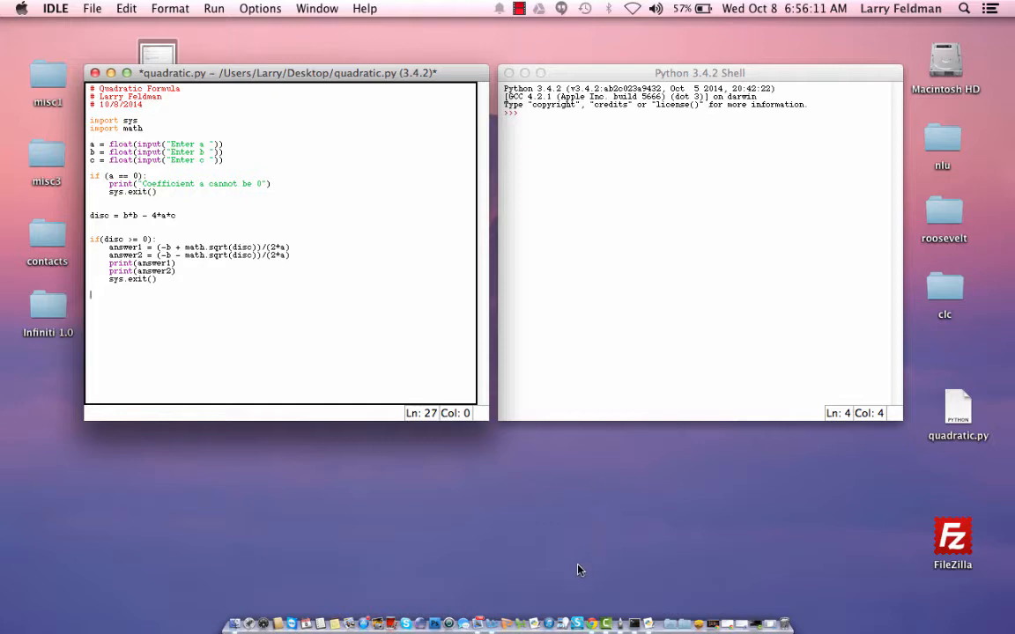
{"action": "mouse_move", "coordinate": [512, 614]}
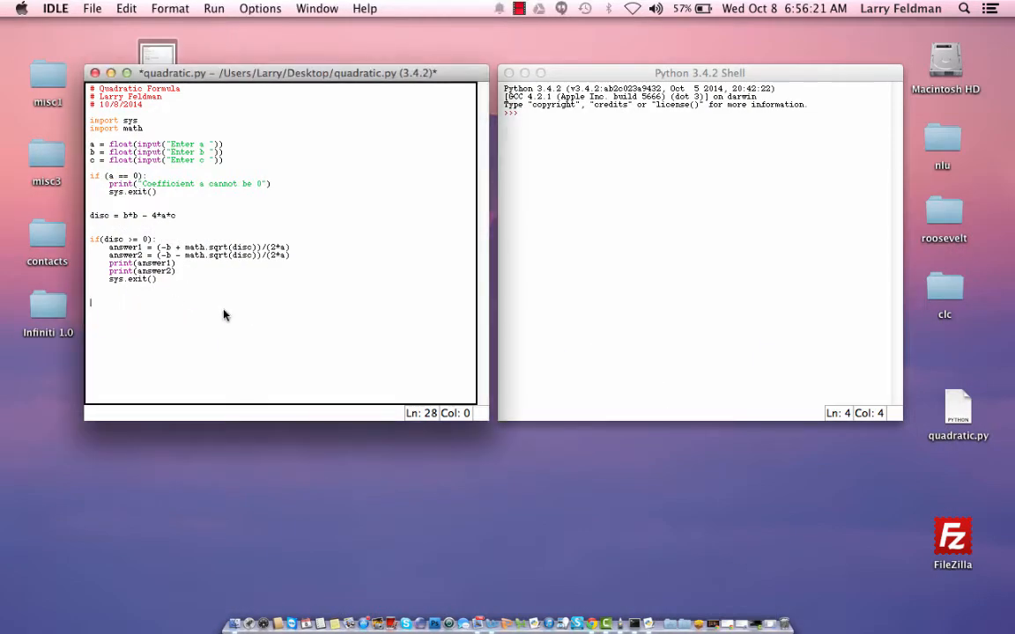
- Add an unindented print("No real solutions") followed by sys.exit()
{"action": "type", "text": "p"}
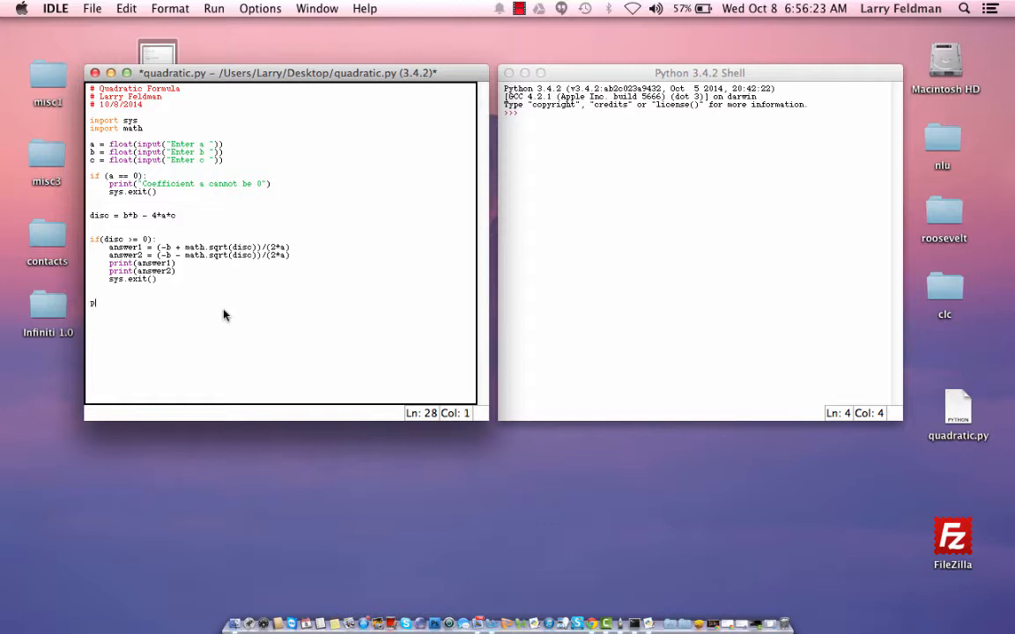
{"action": "type", "text": "rint("}
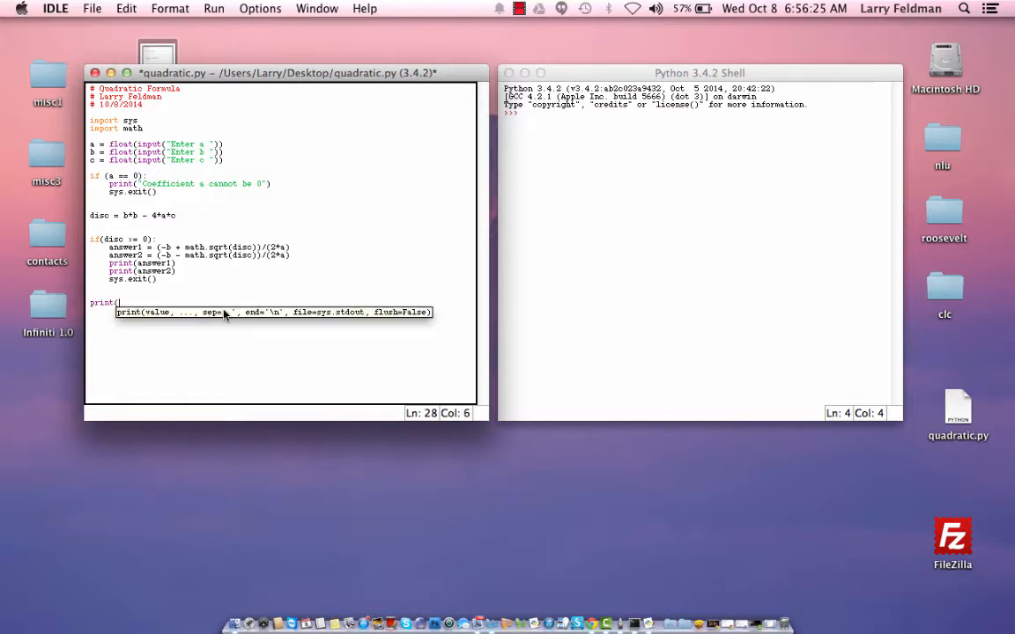
{"action": "type", "text": "\"No real"}
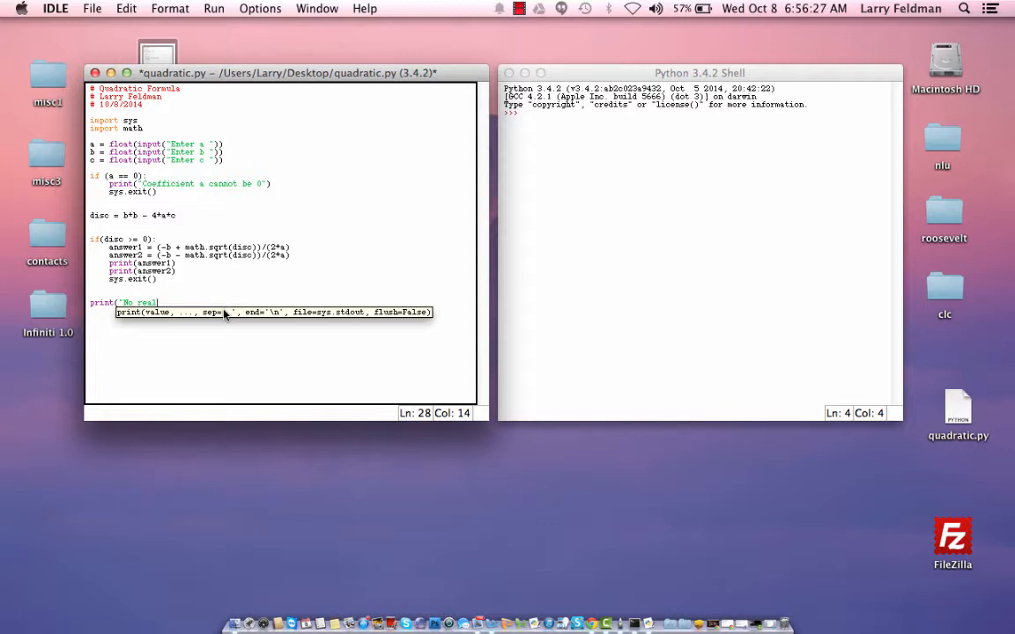
{"action": "type", "text": "solutions"}
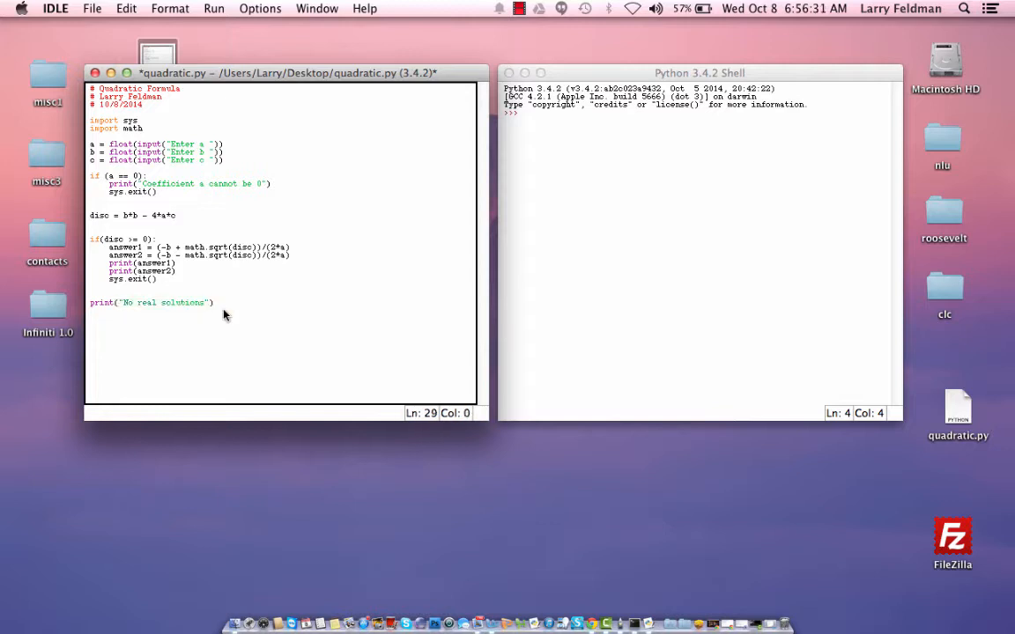
{"action": "type", "text": "sys.exit("}
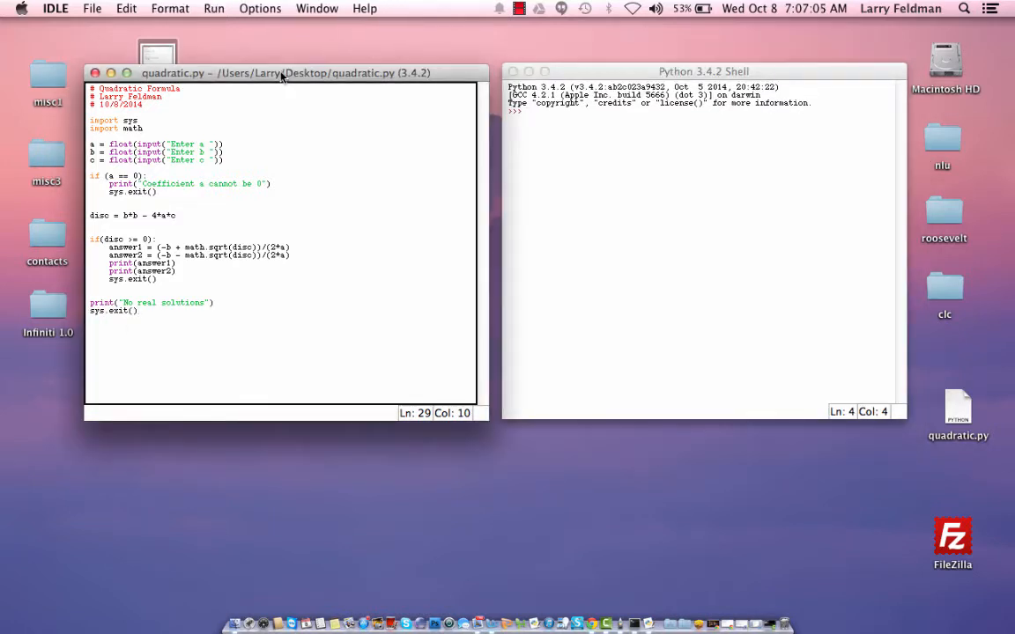
{"action": "mouse_move", "coordinate": [218, 72]}
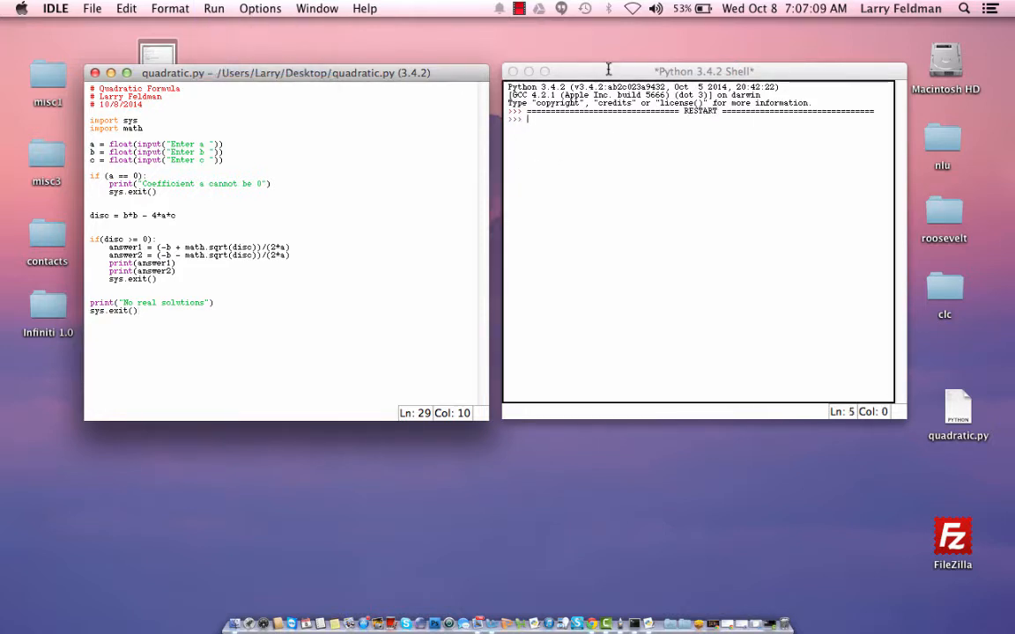
- Run quadratic.py with a = 0, b = 1, c = 5.6, getting "Coefficient a cannot be 0"
{"action": "key", "text": "F5"}
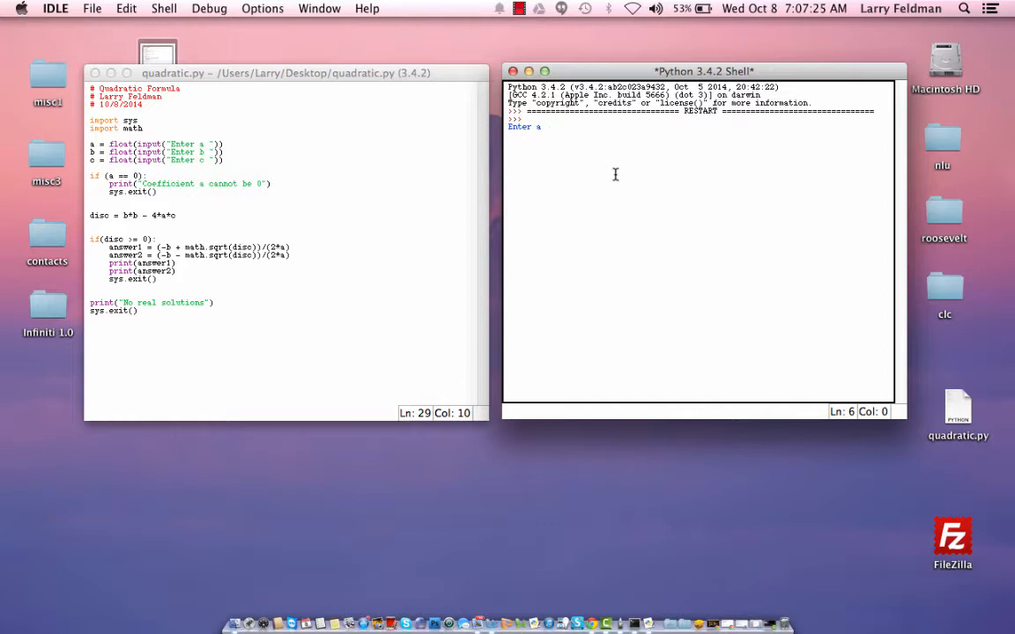
{"action": "type", "text": "0"}
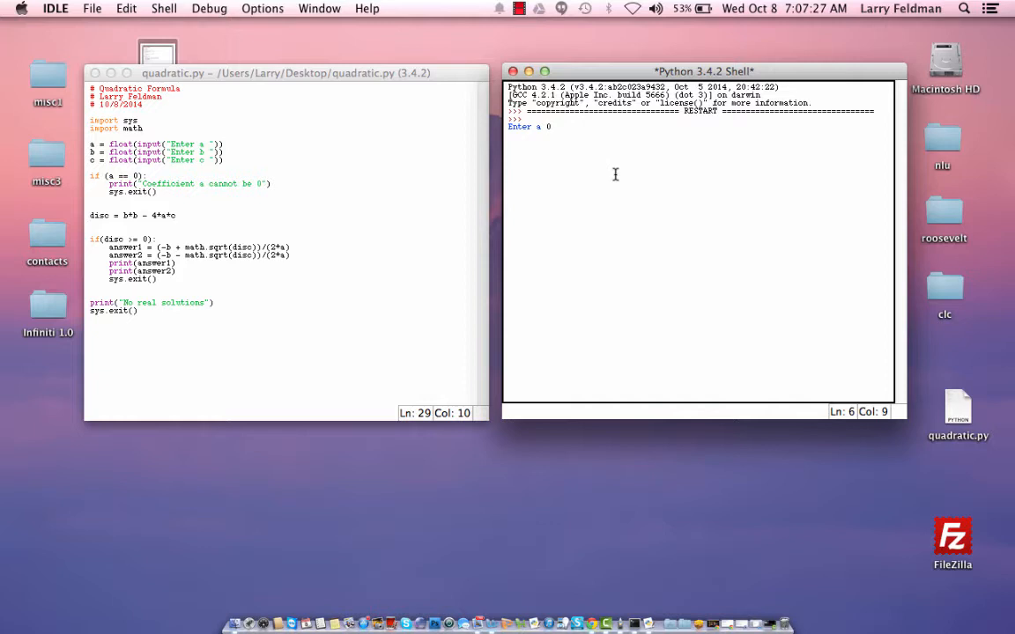
{"action": "key", "text": "Return"}
{"action": "type", "text": "1"}
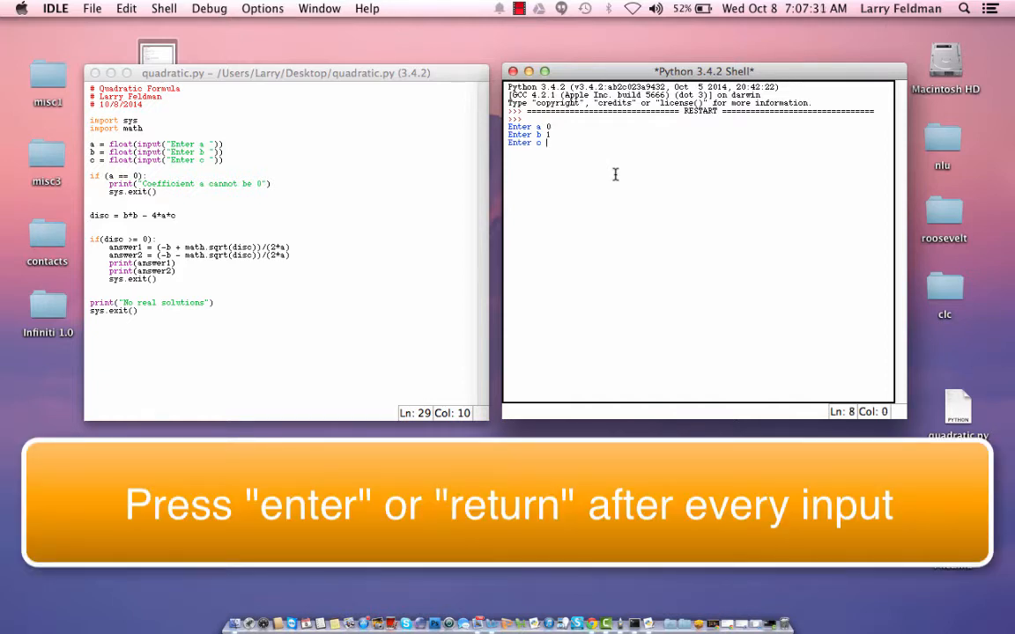
{"action": "type", "text": "5."}
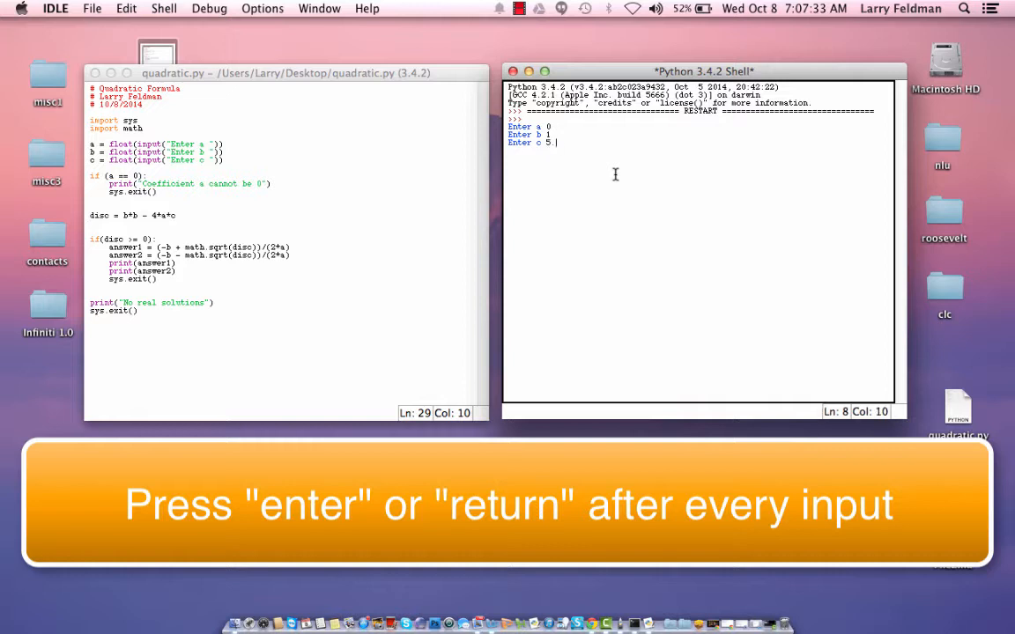
{"action": "key", "text": "Return"}
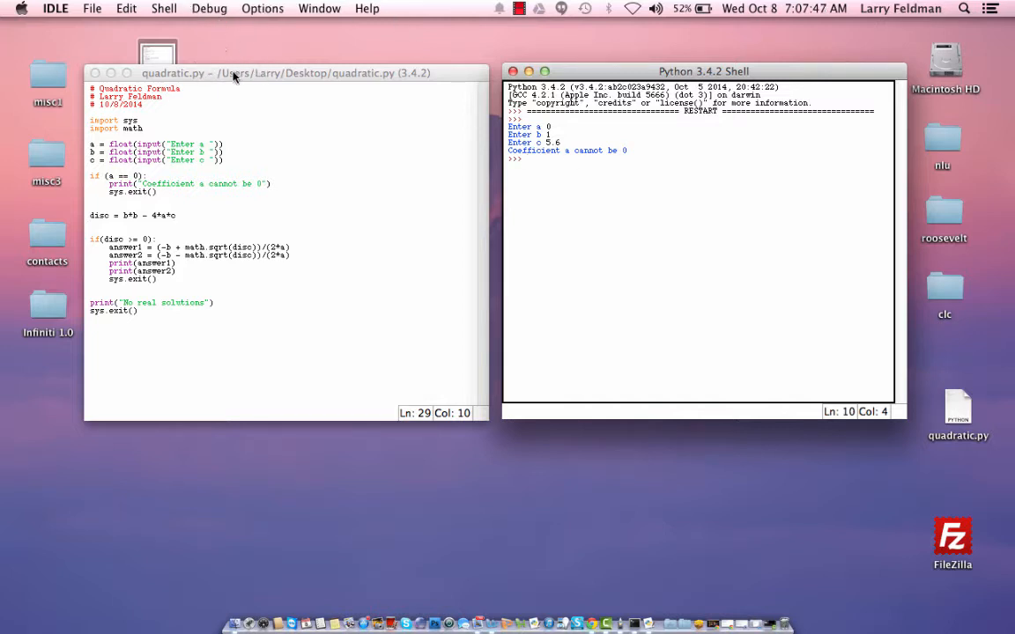
- Rerun the module with a = -1, b = 3, c = 6, printing roots -1.372… and 4.372…
{"action": "left_click", "coordinate": [228, 8]}
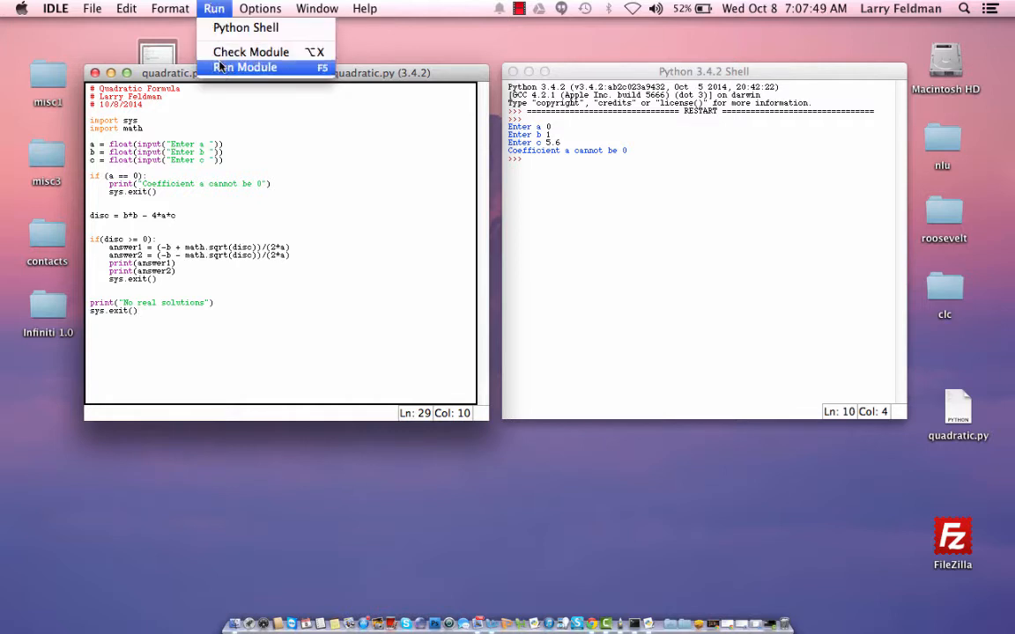
{"action": "left_click", "coordinate": [245, 67]}
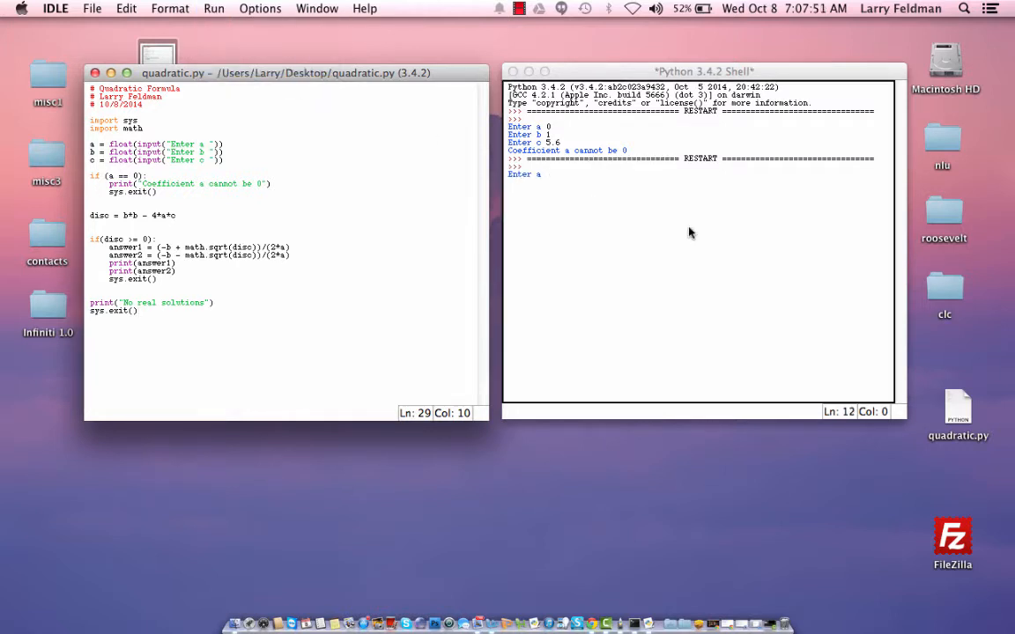
{"action": "type", "text": "-1"}
{"action": "type", "text": "6"}
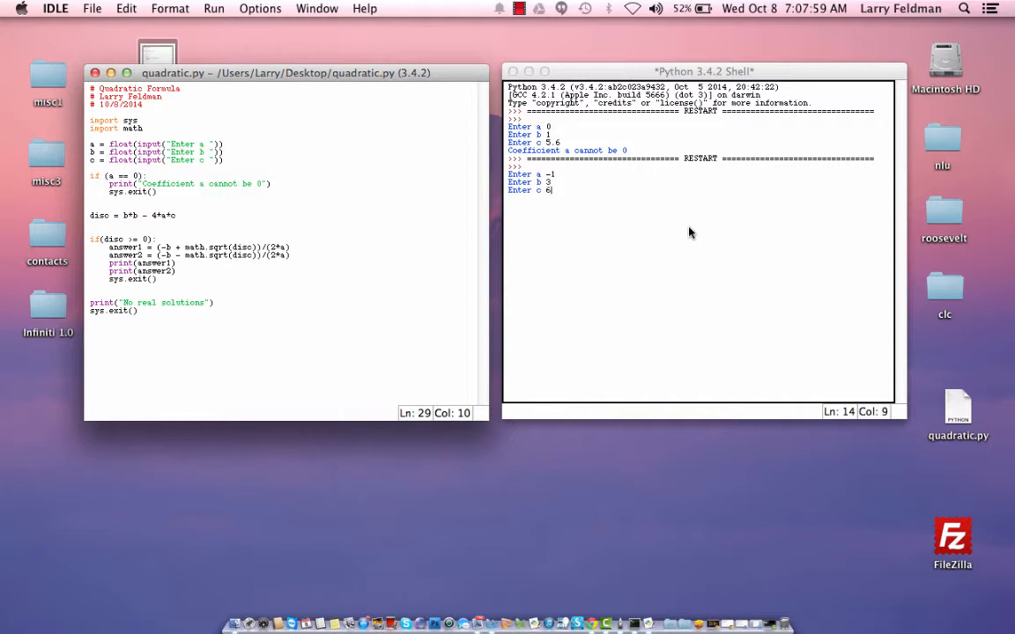
{"action": "key", "text": "Return"}
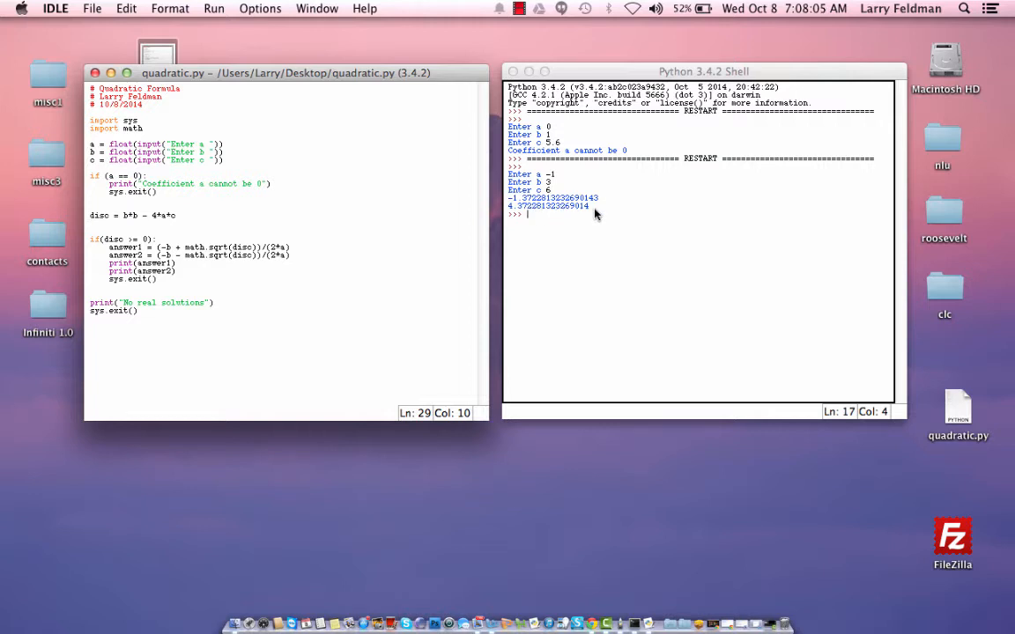
{"action": "mouse_move", "coordinate": [587, 242]}
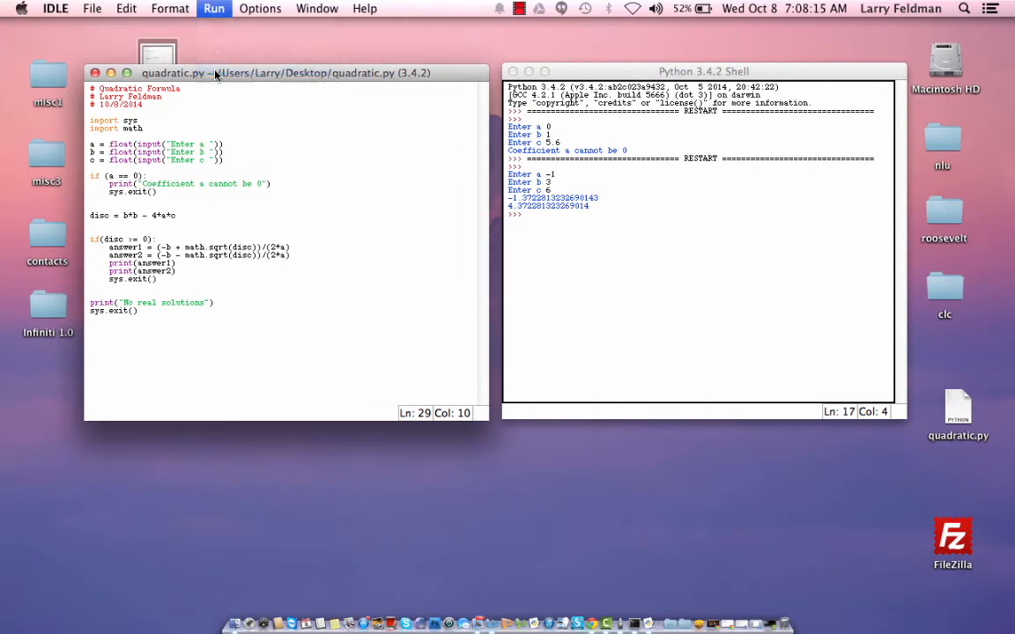
- Rerun quadratic.py for the a = 1, b = 0, c = 1 no-real-solutions test
{"action": "left_click", "coordinate": [214, 8]}
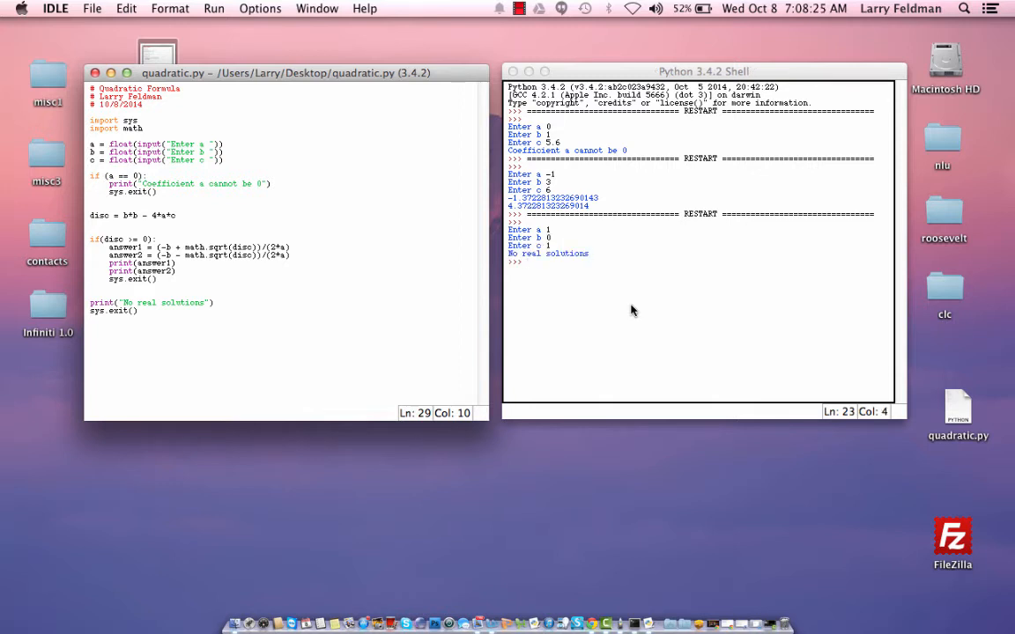
{"action": "mouse_move", "coordinate": [548, 230]}
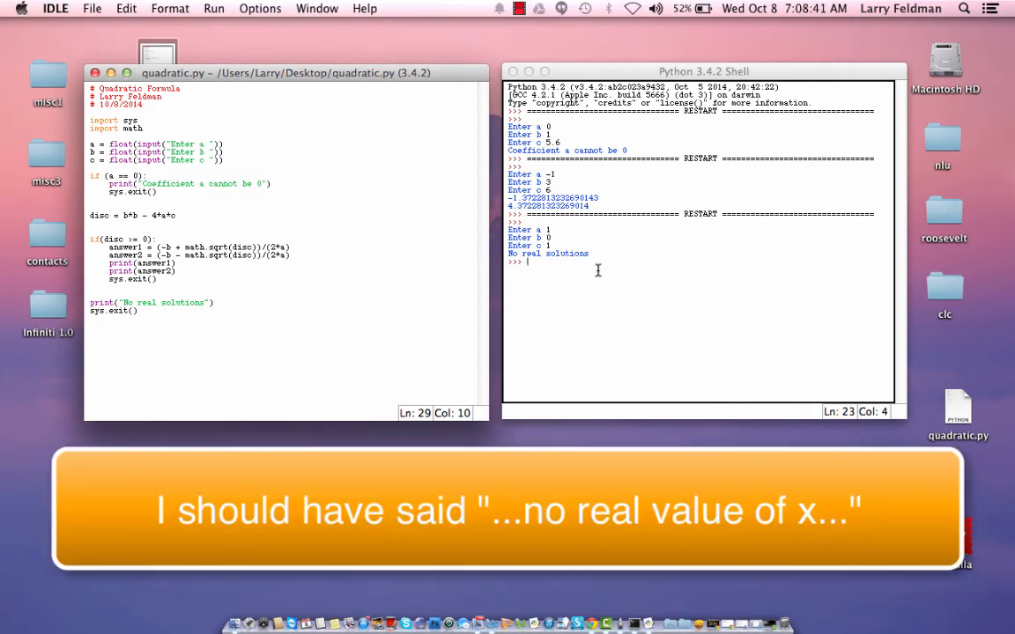
{"action": "mouse_move", "coordinate": [581, 76]}
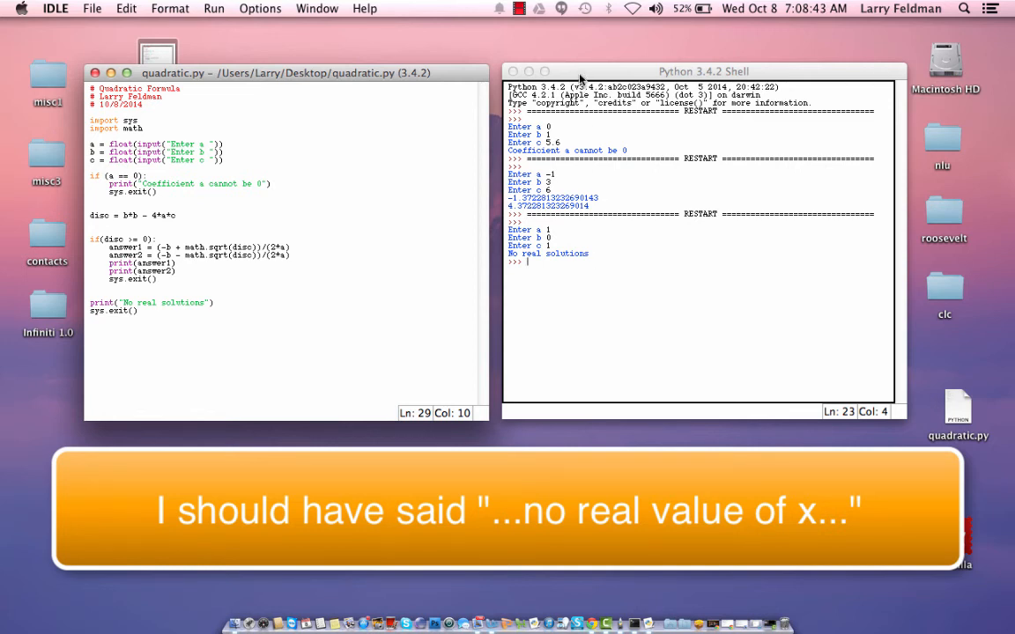